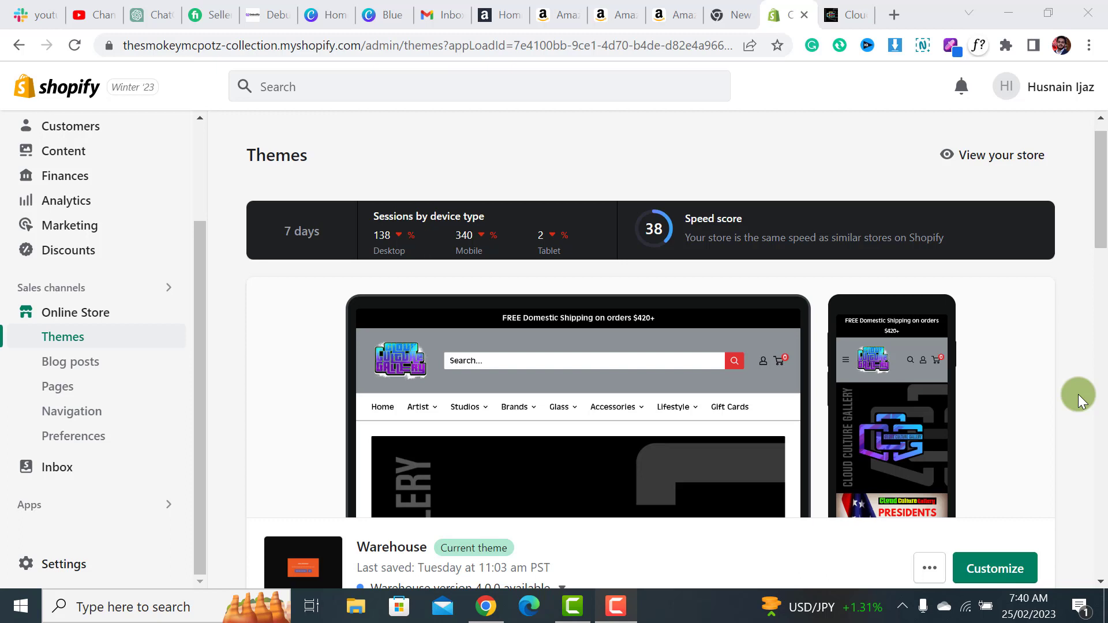
mouse_move(1086, 246)
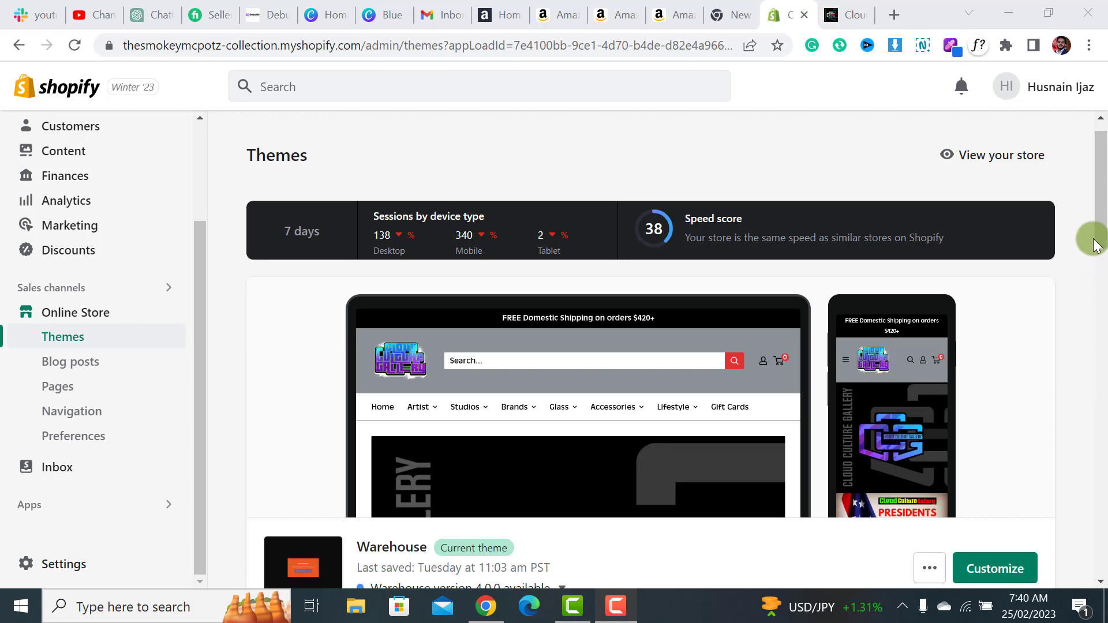
Show the Warehouse 4.0.0 update details, noting installed version 2.8.2 and code-change warning.
scroll(down, 3)
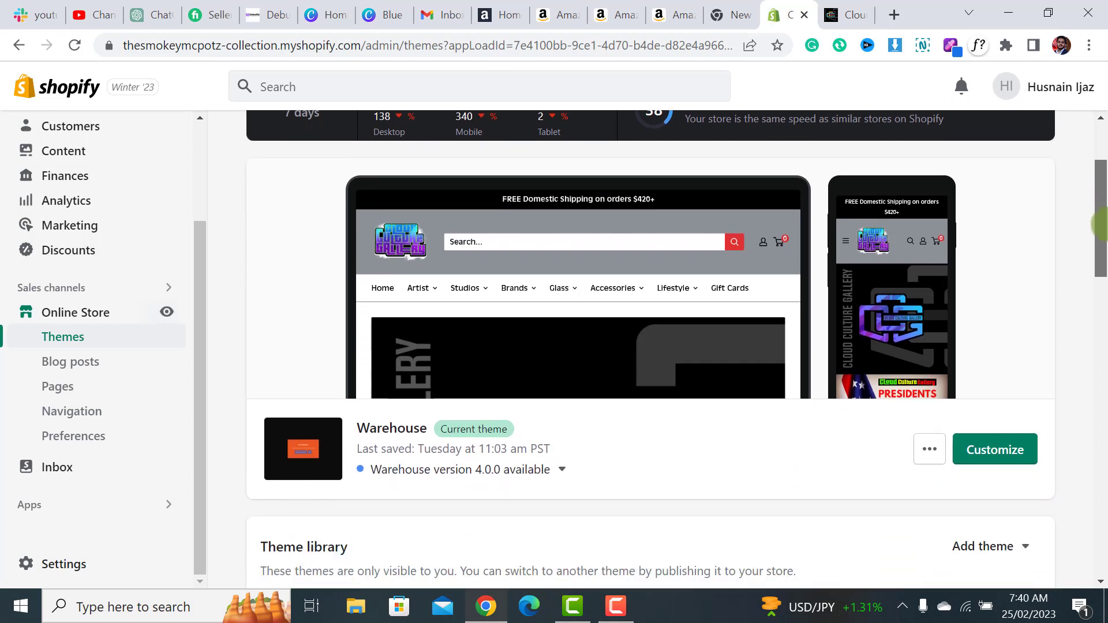
scroll(down, 3)
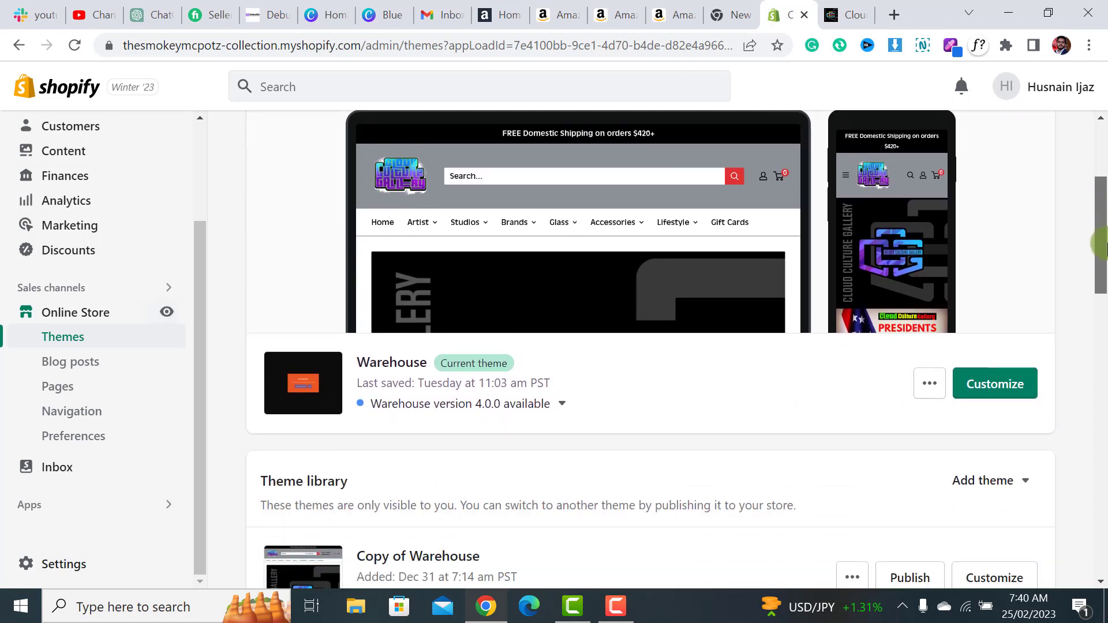
scroll(down, 3)
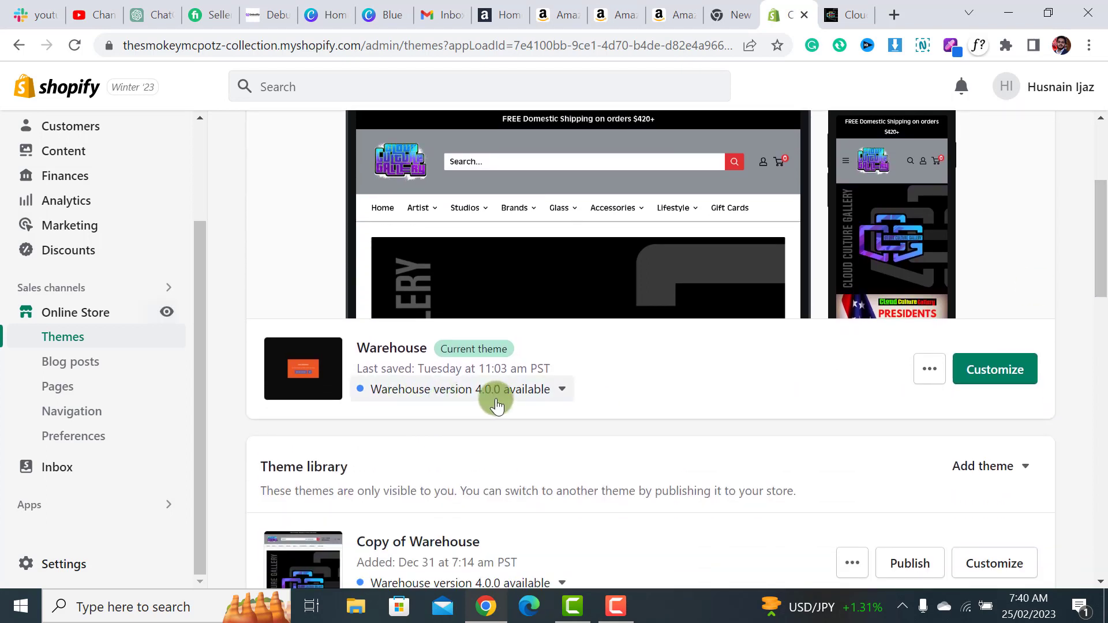
scroll(down, 3)
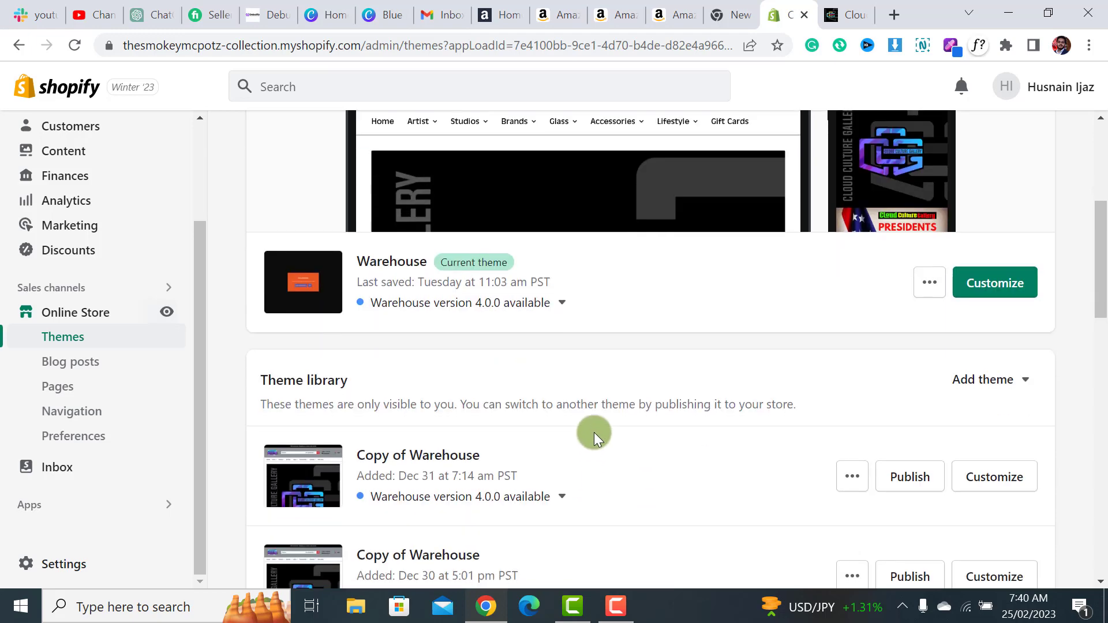
mouse_move(649, 333)
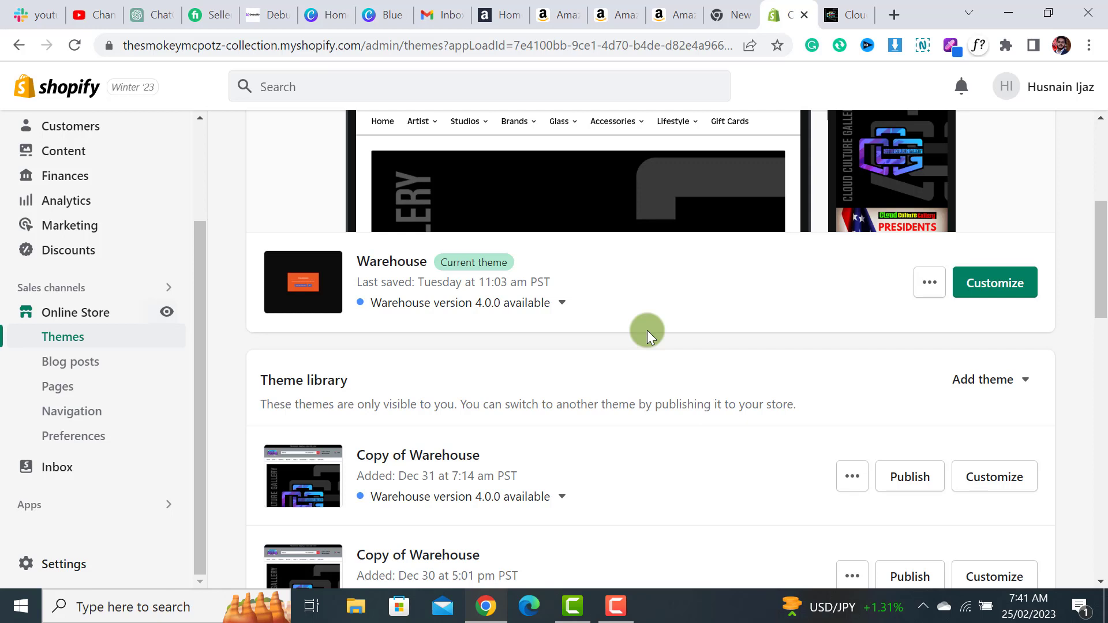
mouse_move(642, 337)
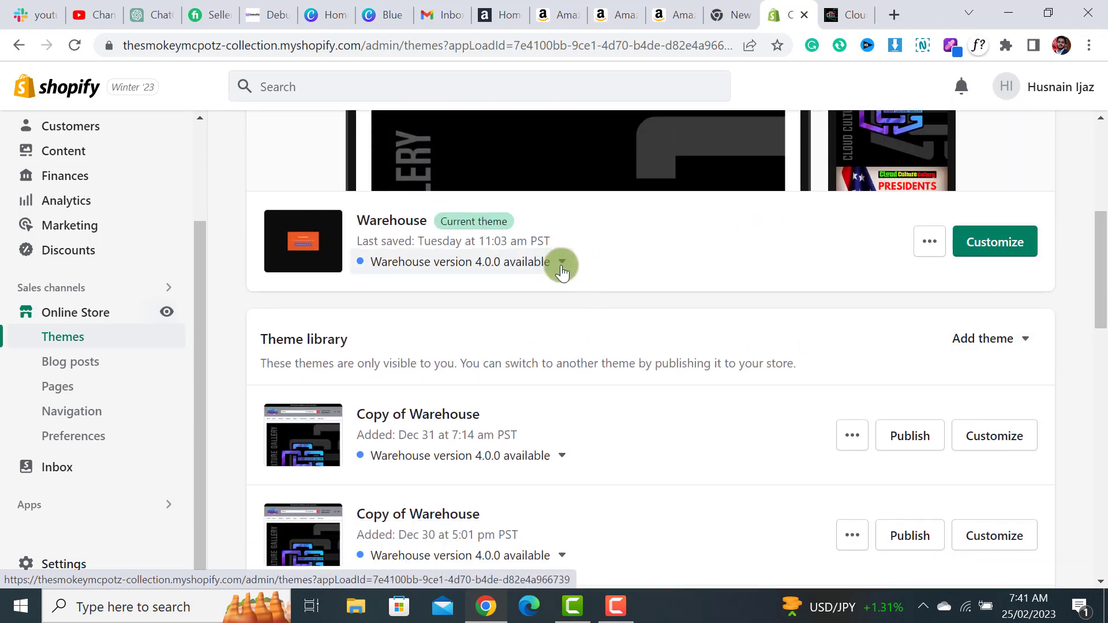
click(561, 267)
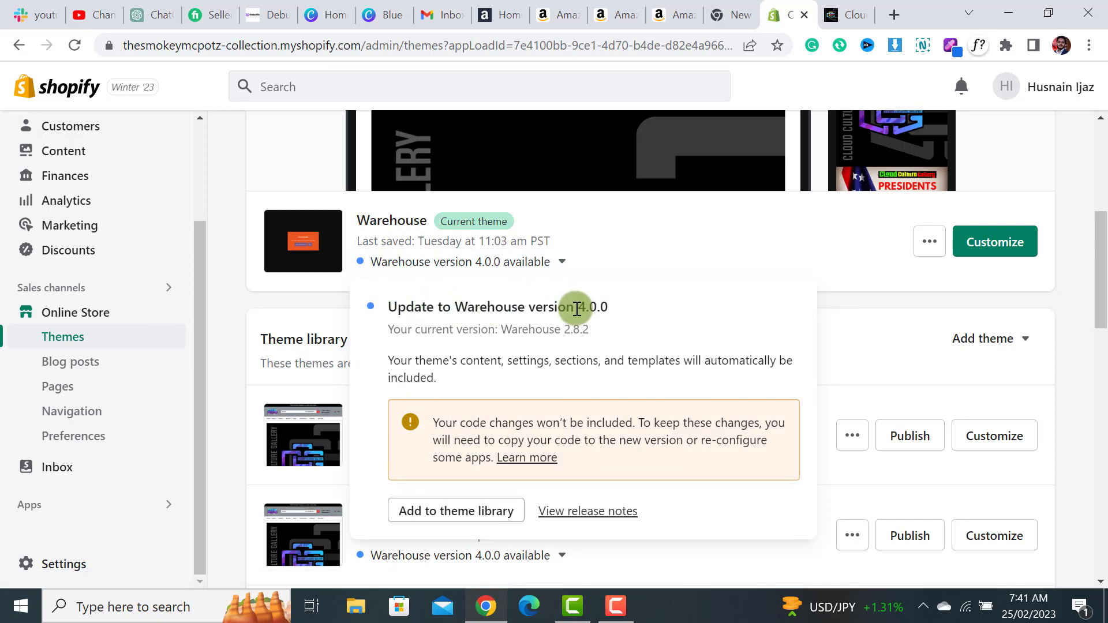
mouse_move(642, 255)
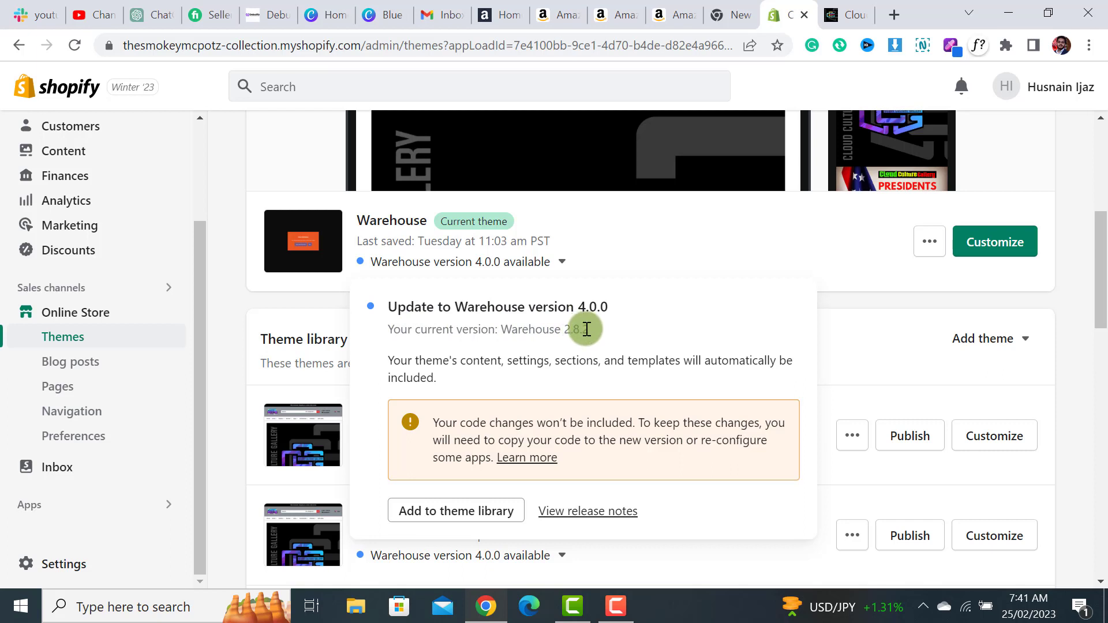
mouse_move(586, 324)
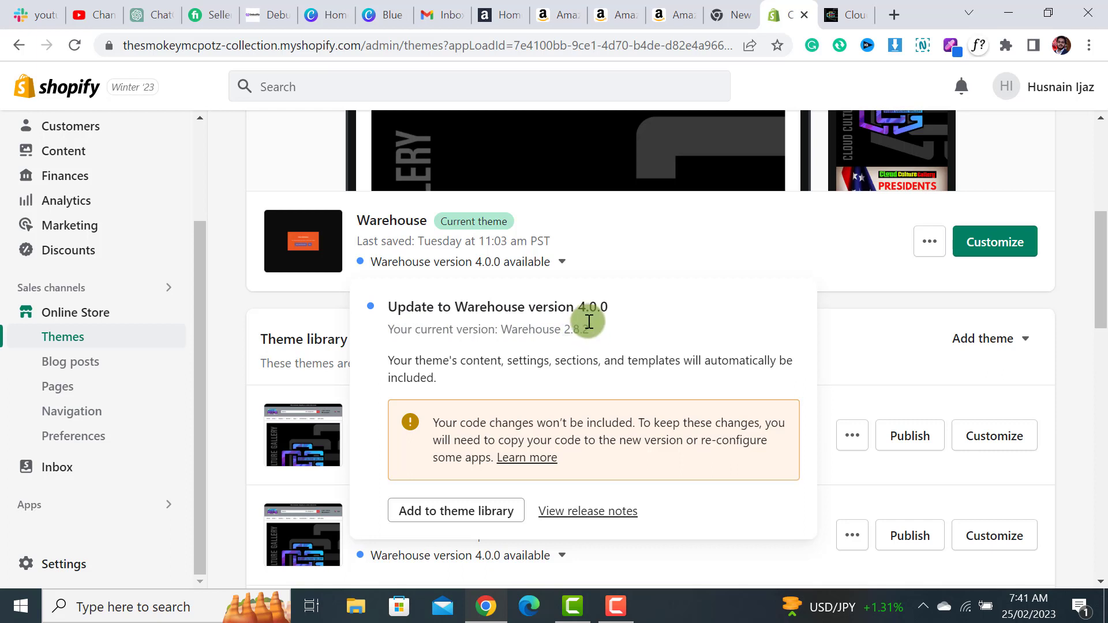
double_click(586, 306)
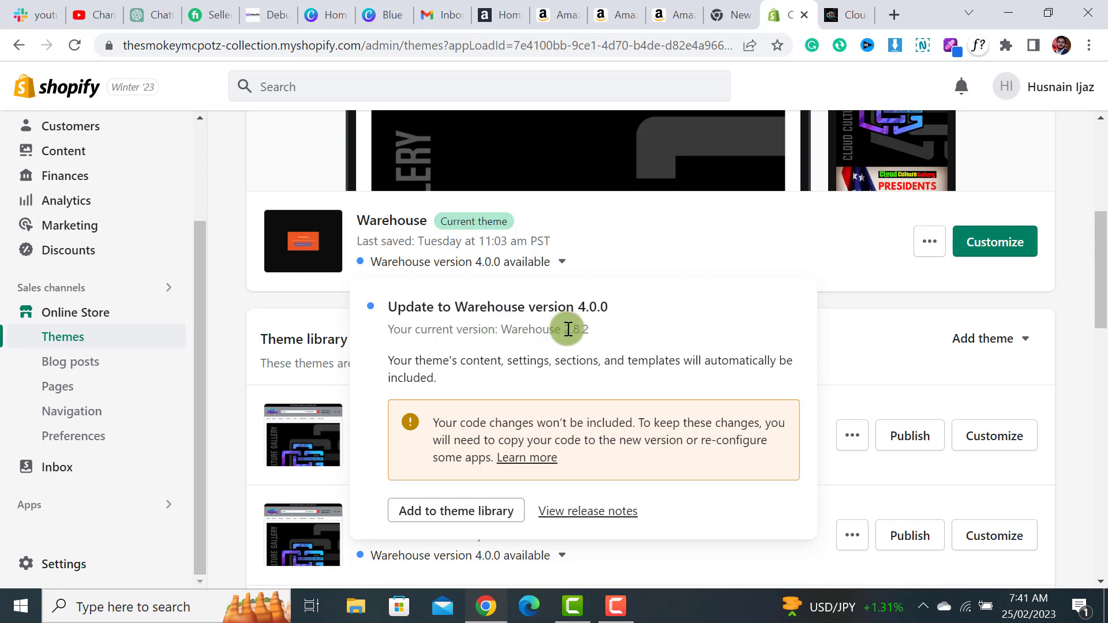
mouse_move(605, 332)
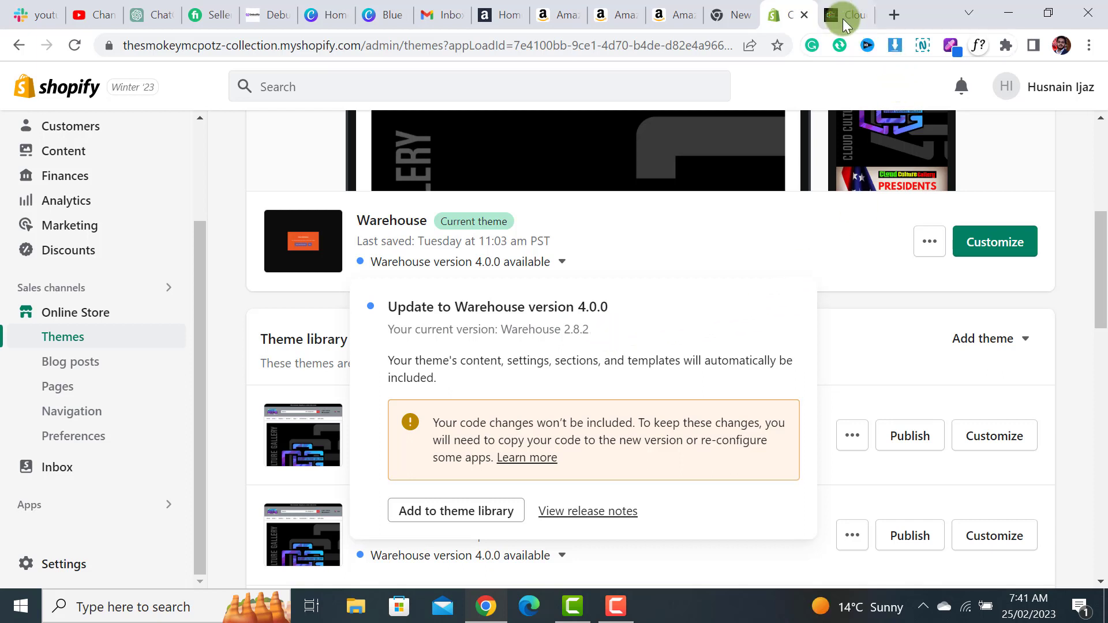
Scroll through the live Cloud Culture Gallery storefront home page in its browser tab.
click(844, 13)
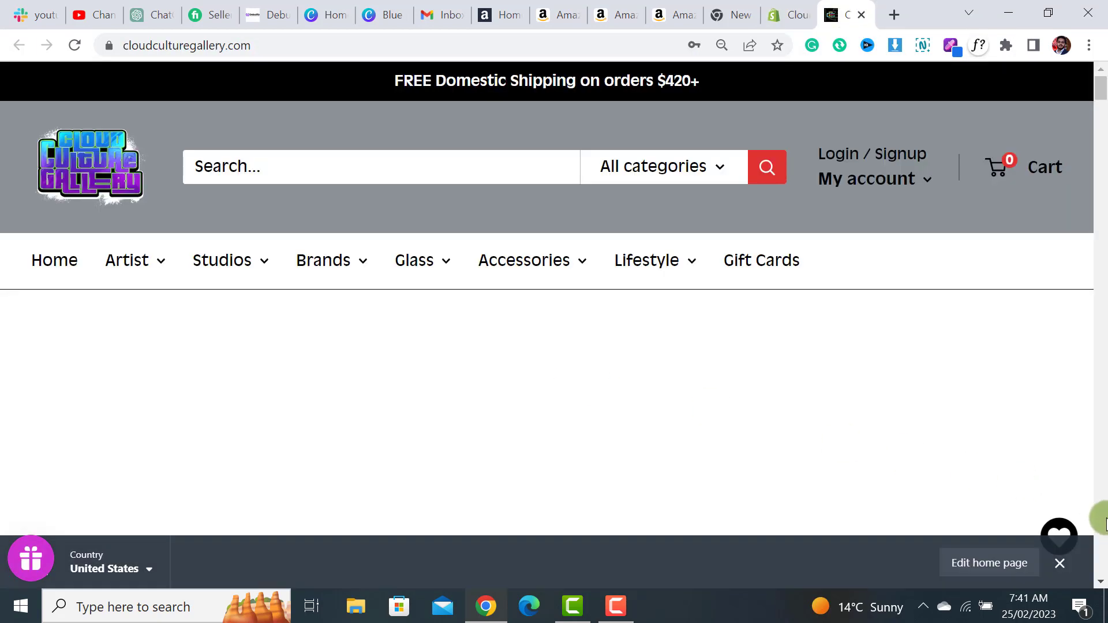
scroll(down, 3)
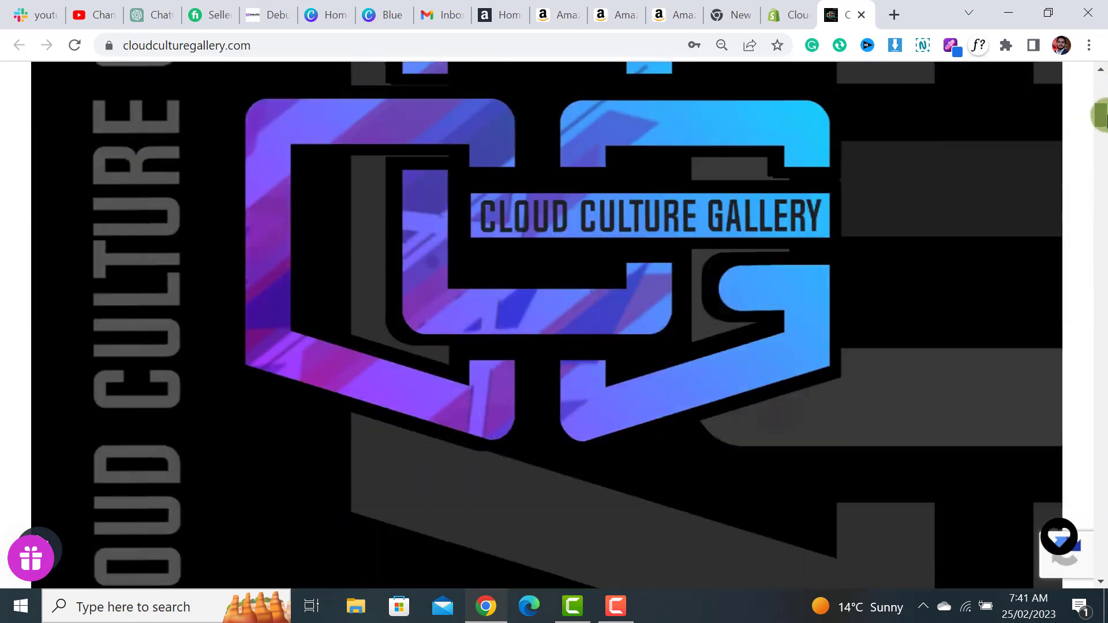
scroll(down, 3)
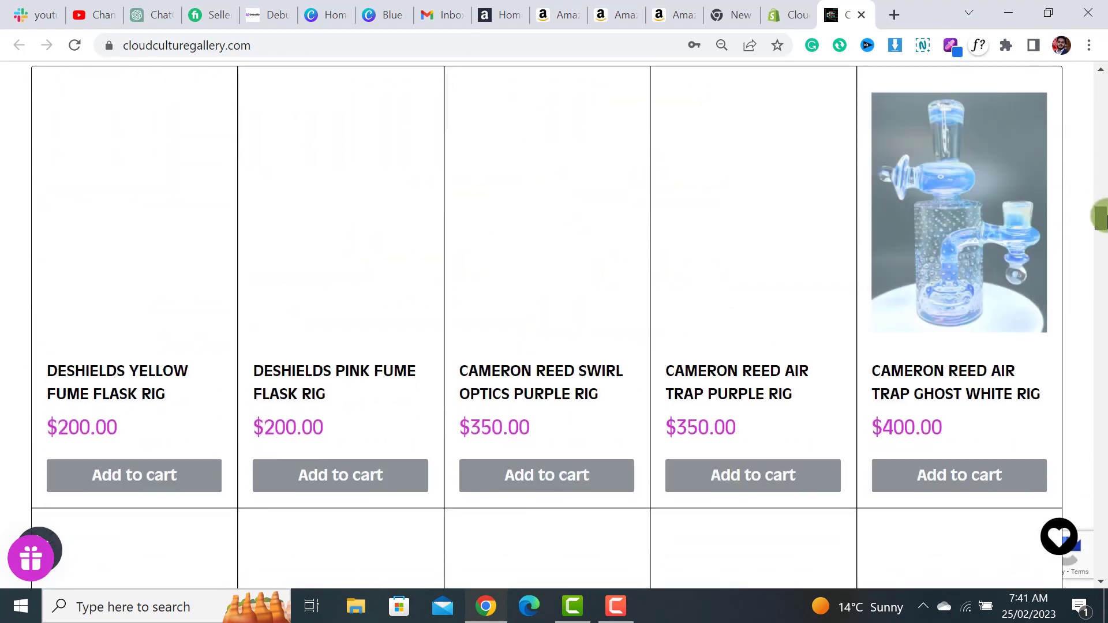
scroll(down, 3)
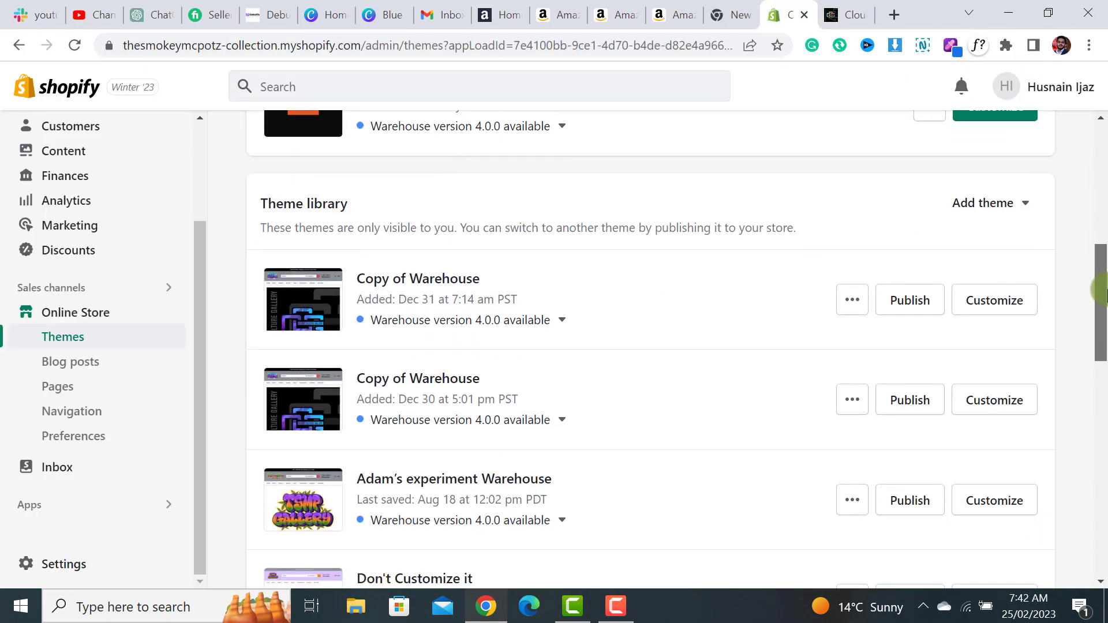
Reopen the Warehouse 4.0.0 update popup for the current 2.8.2 theme.
click(562, 213)
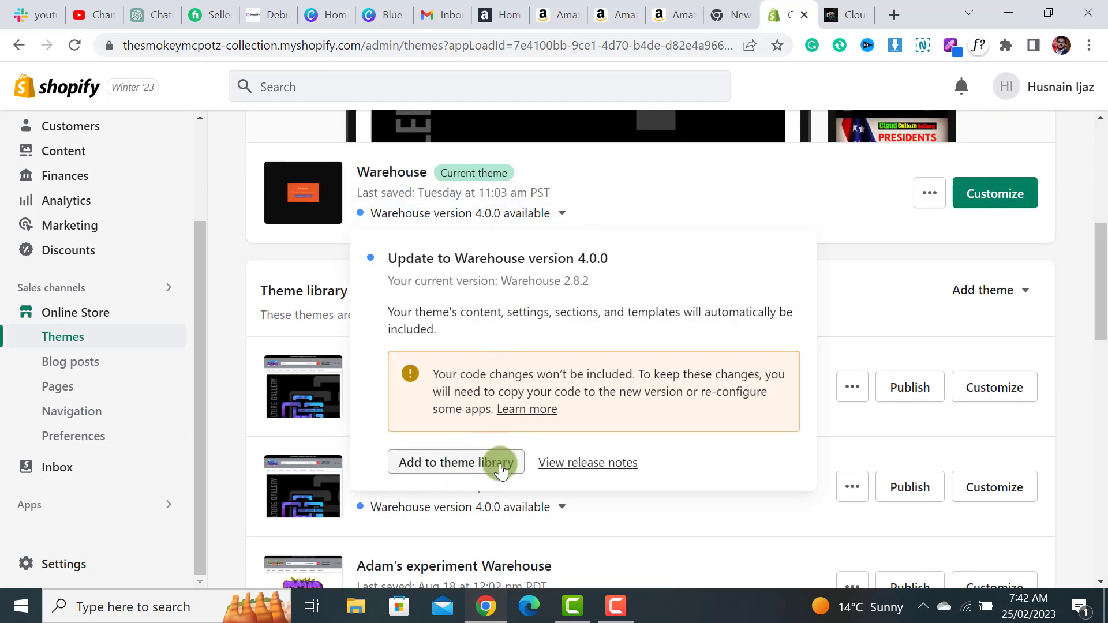
mouse_move(473, 469)
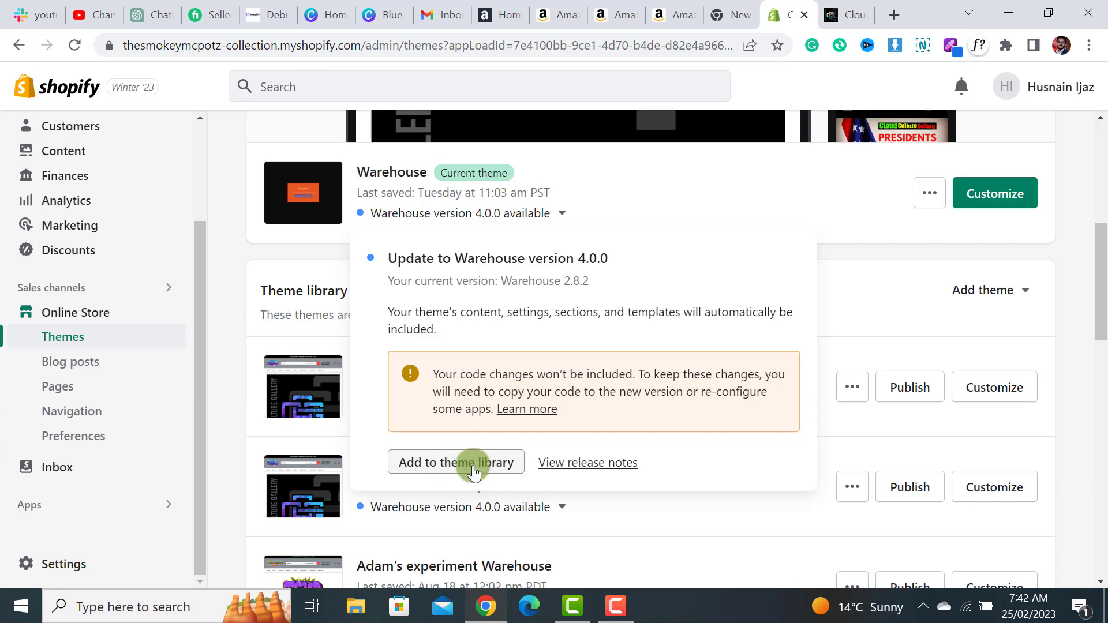
mouse_move(452, 467)
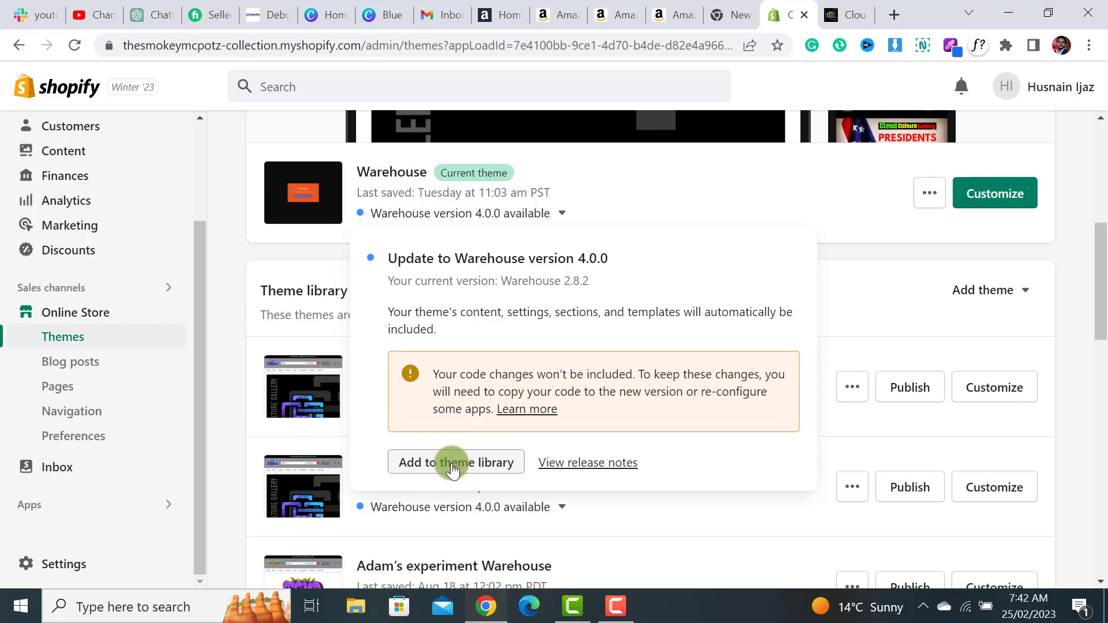
mouse_move(641, 377)
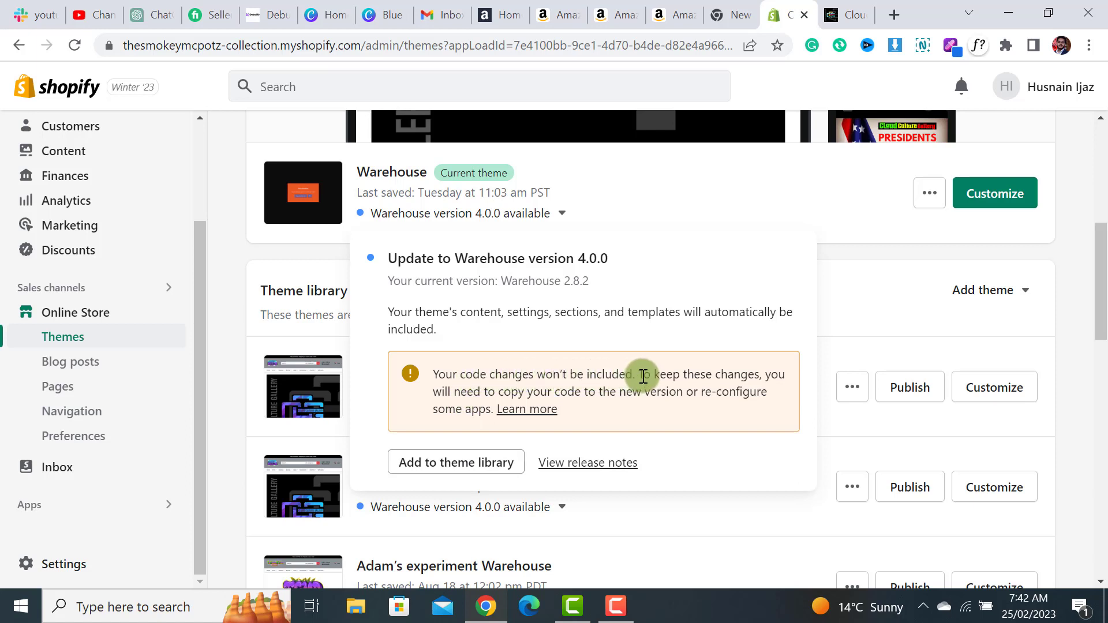
mouse_move(694, 393)
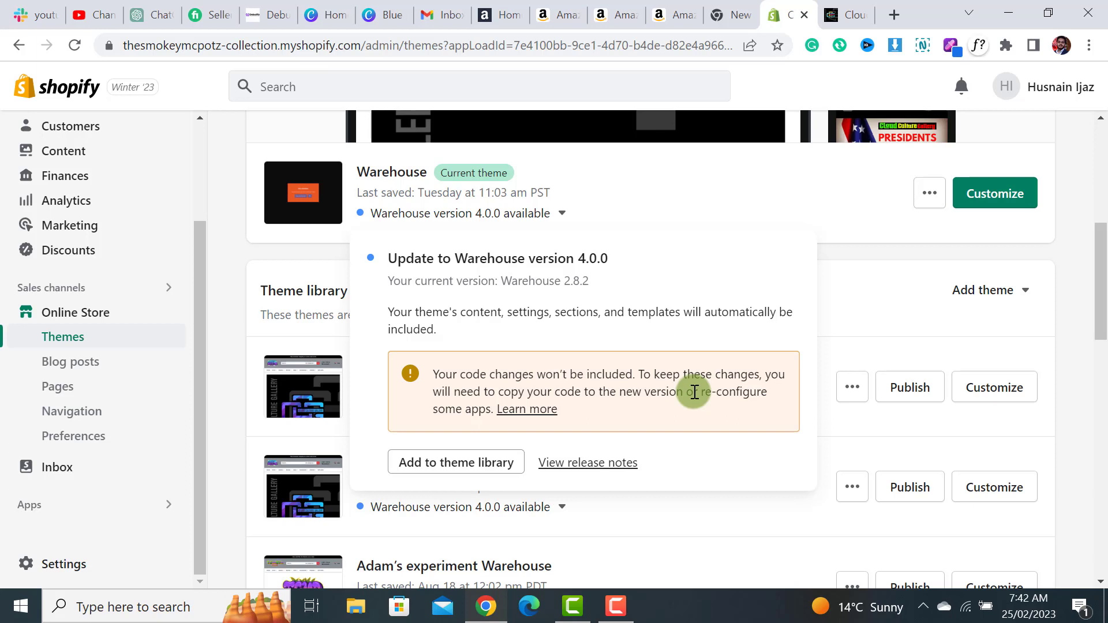
mouse_move(645, 390)
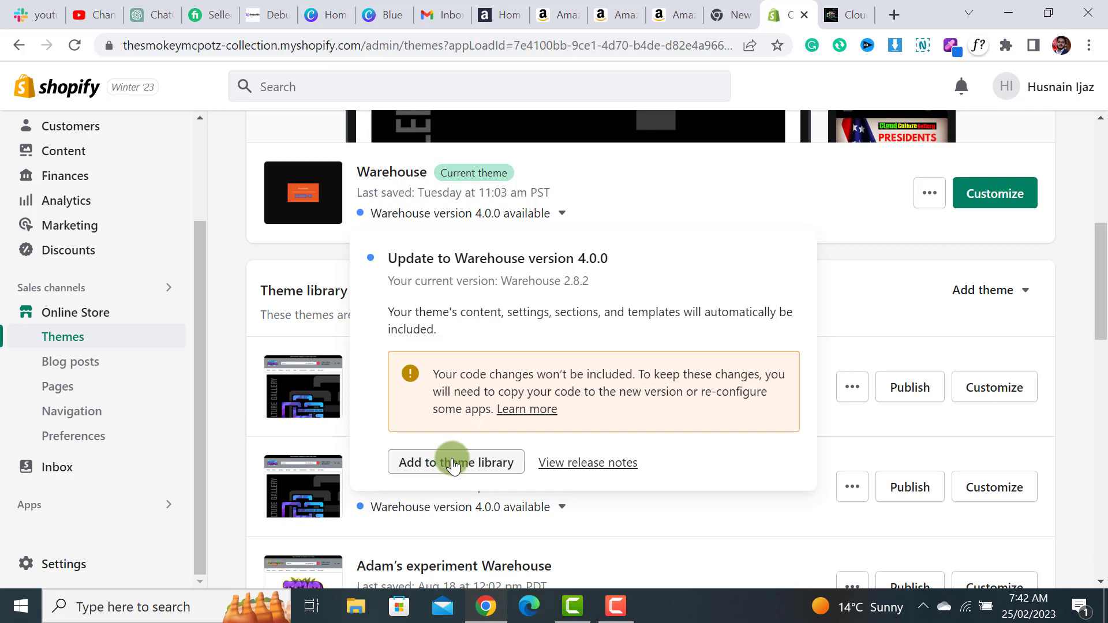
mouse_move(487, 413)
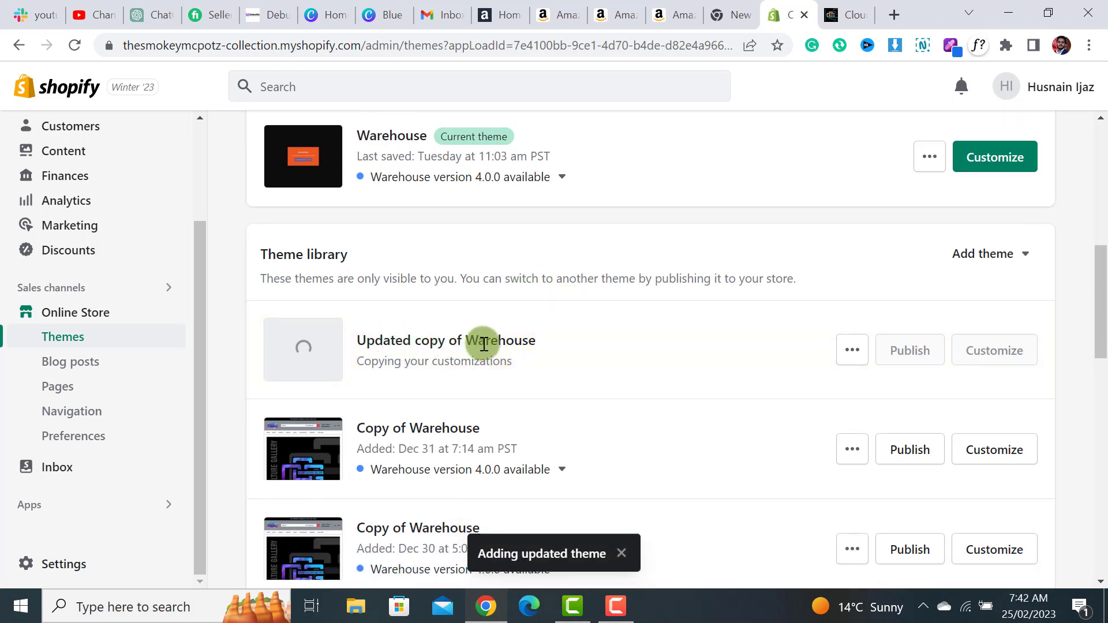
mouse_move(540, 345)
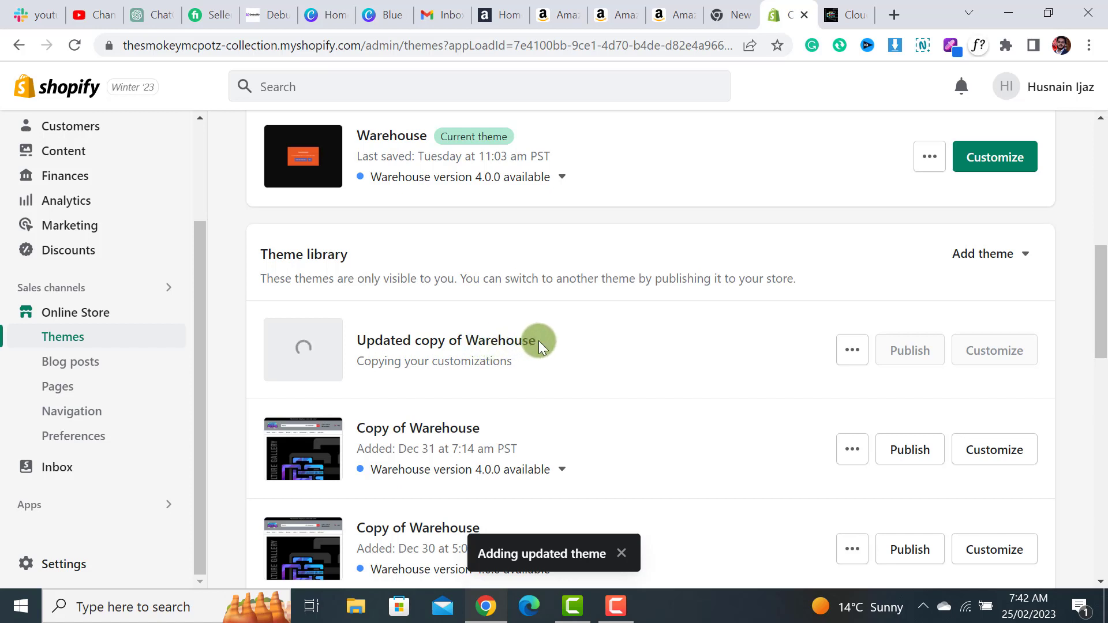
mouse_move(534, 346)
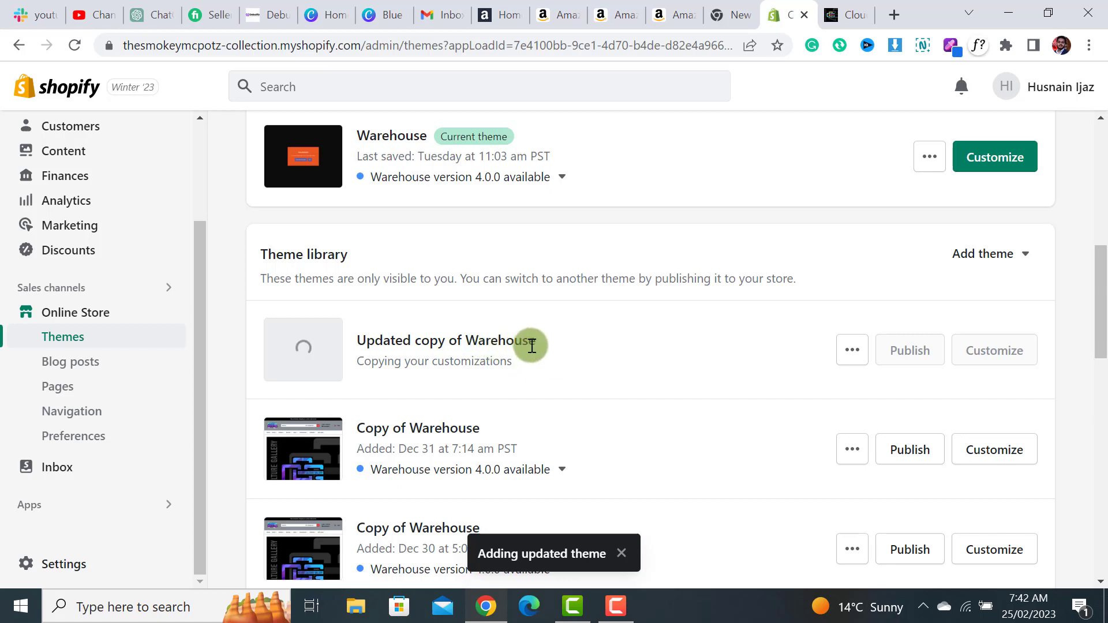
mouse_move(382, 146)
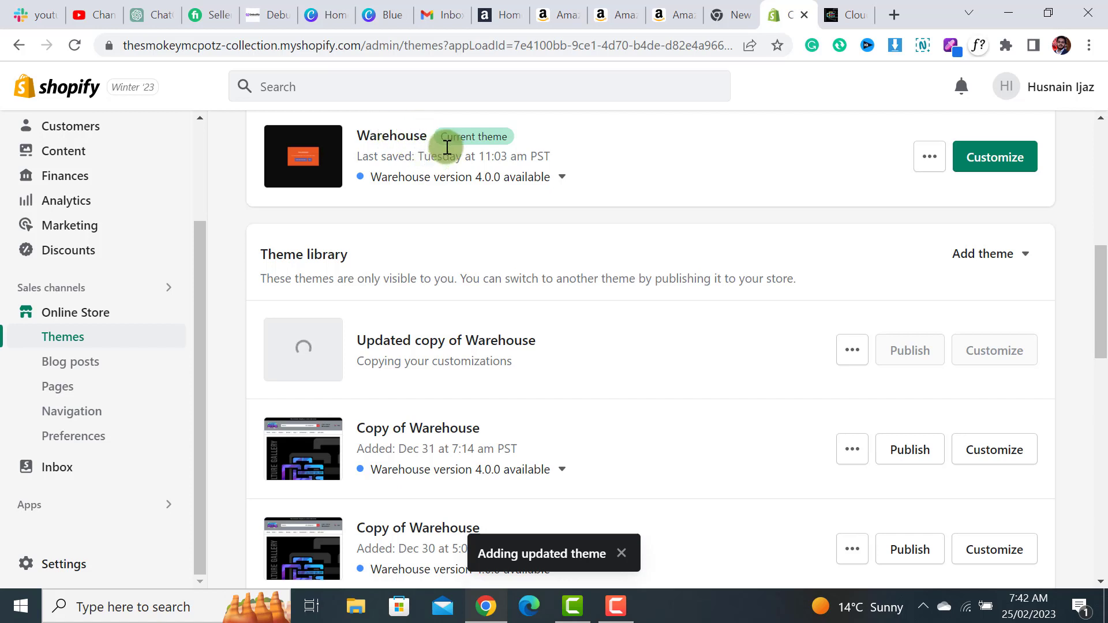
mouse_move(863, 149)
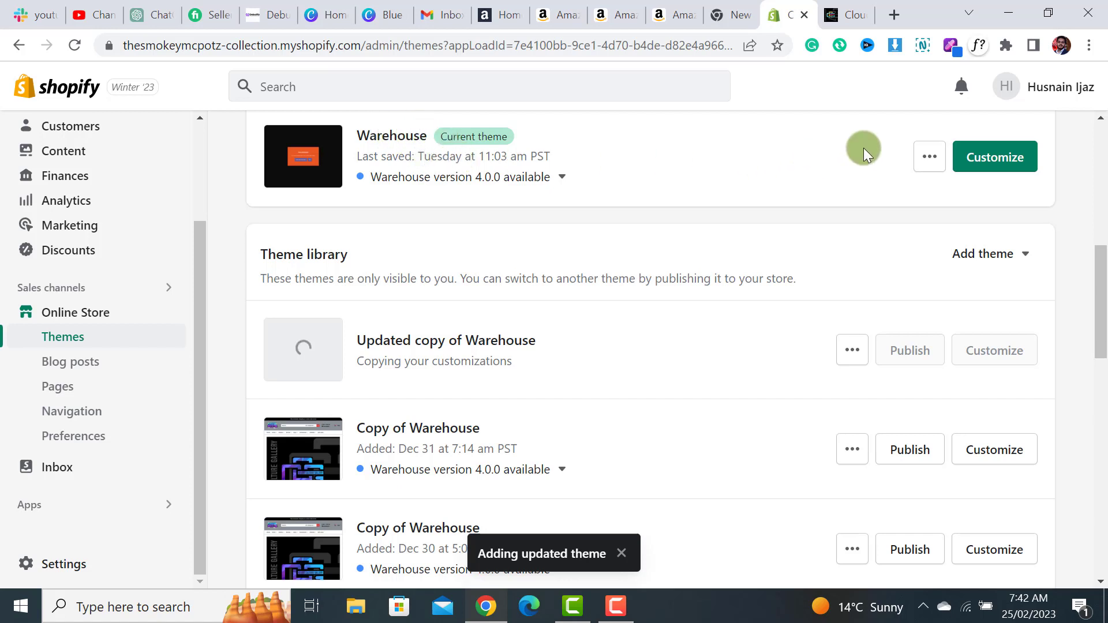
Add 'Updated copy of Warehouse' on version 4.0.0 to the theme library.
click(929, 156)
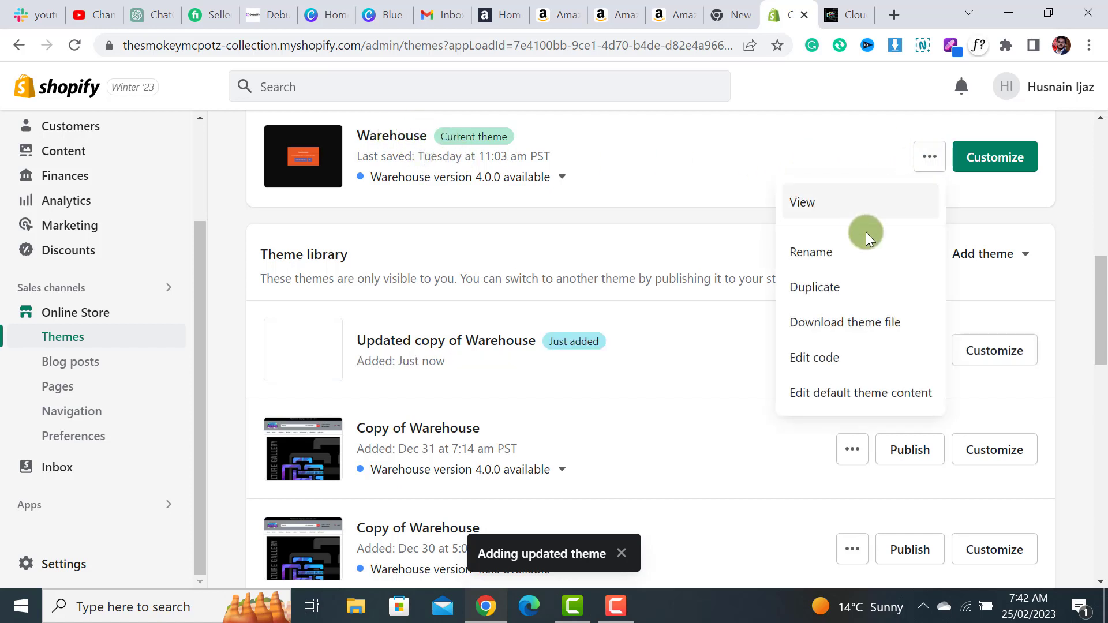
click(680, 235)
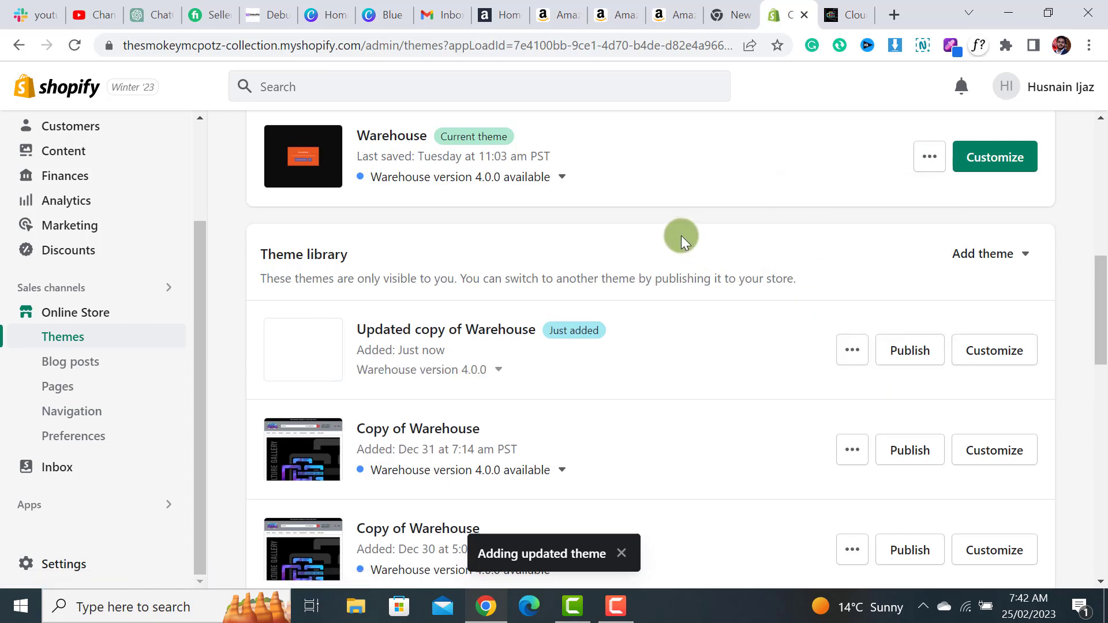
mouse_move(802, 282)
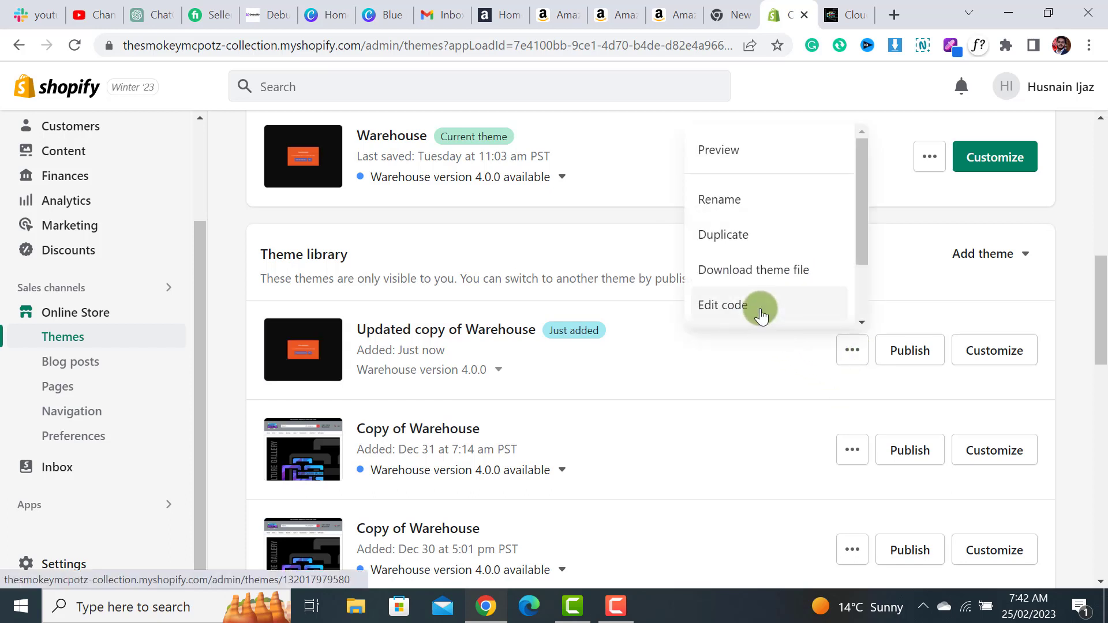
mouse_move(808, 286)
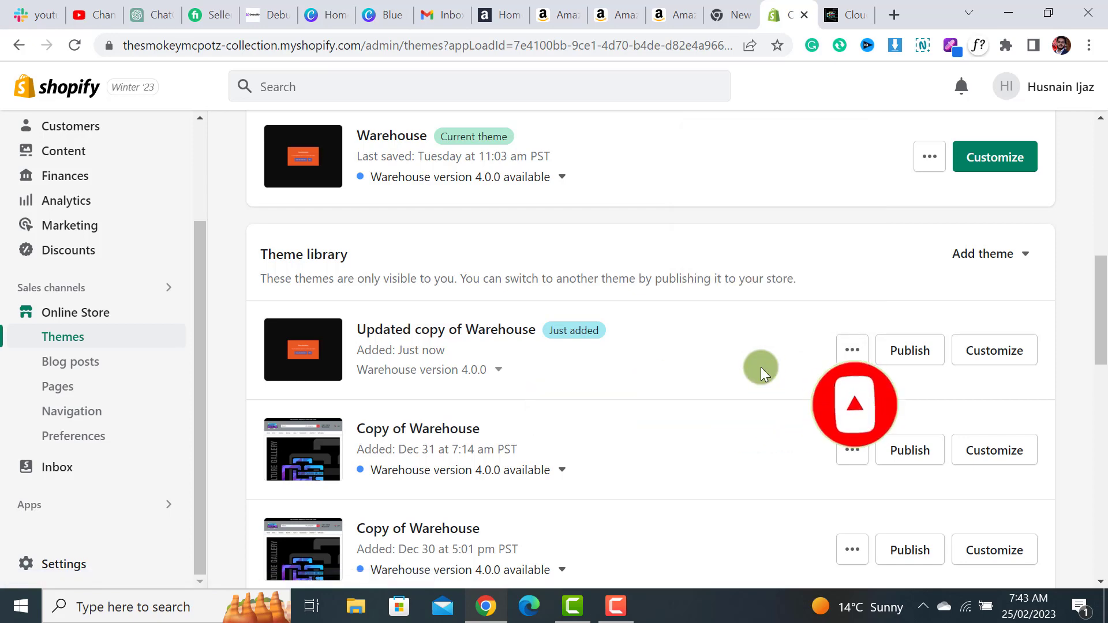
mouse_move(784, 366)
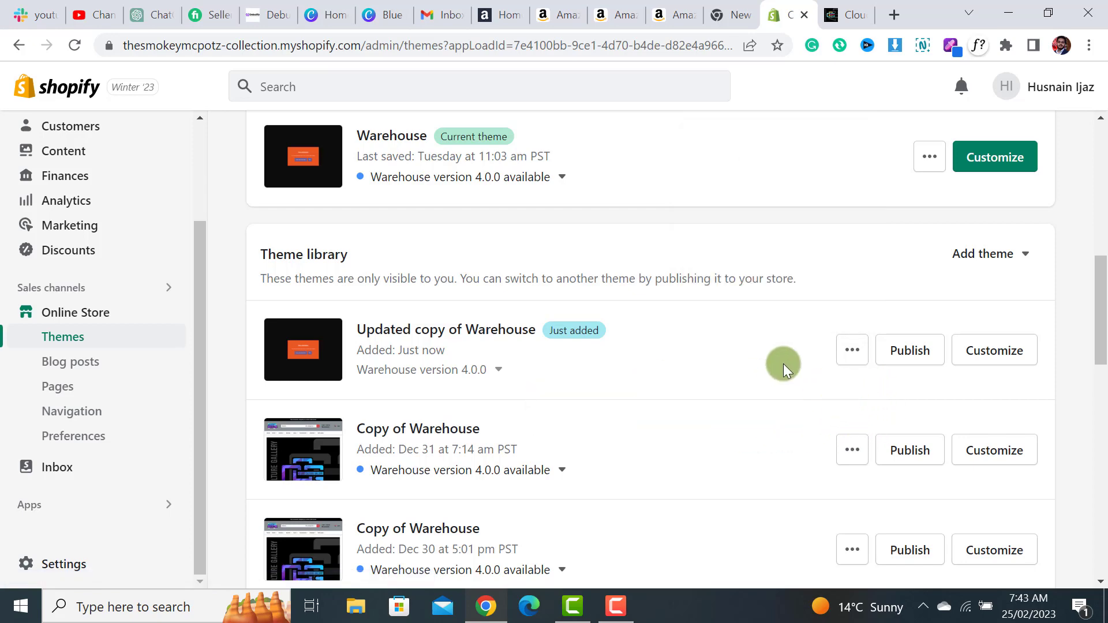
Preview 'Updated copy of Warehouse' and scroll through the storefront preview.
click(929, 157)
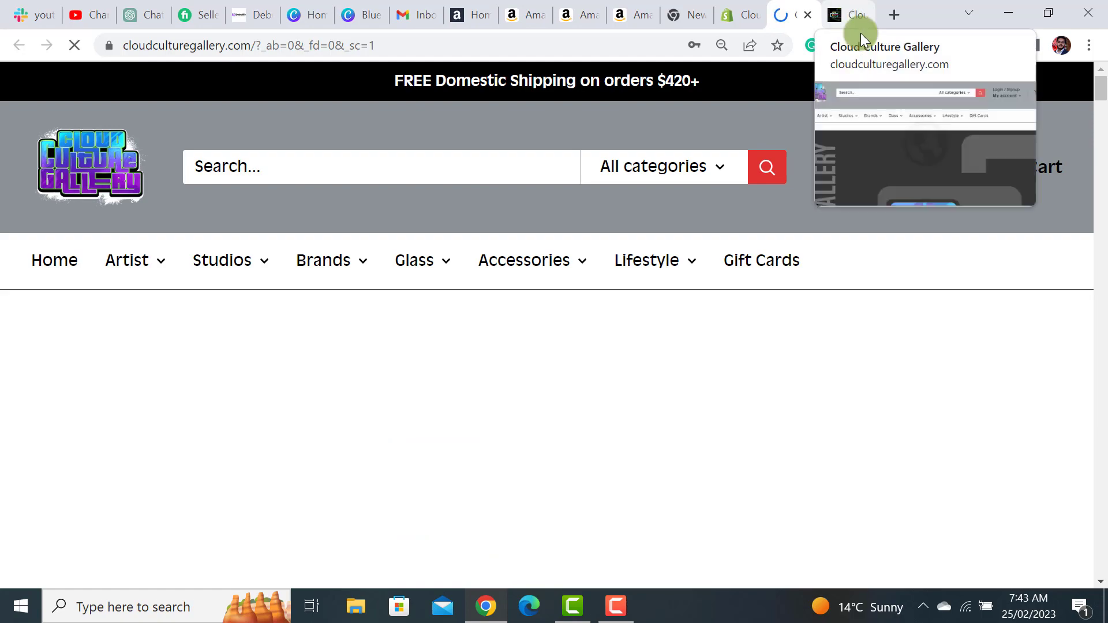
scroll(down, 3)
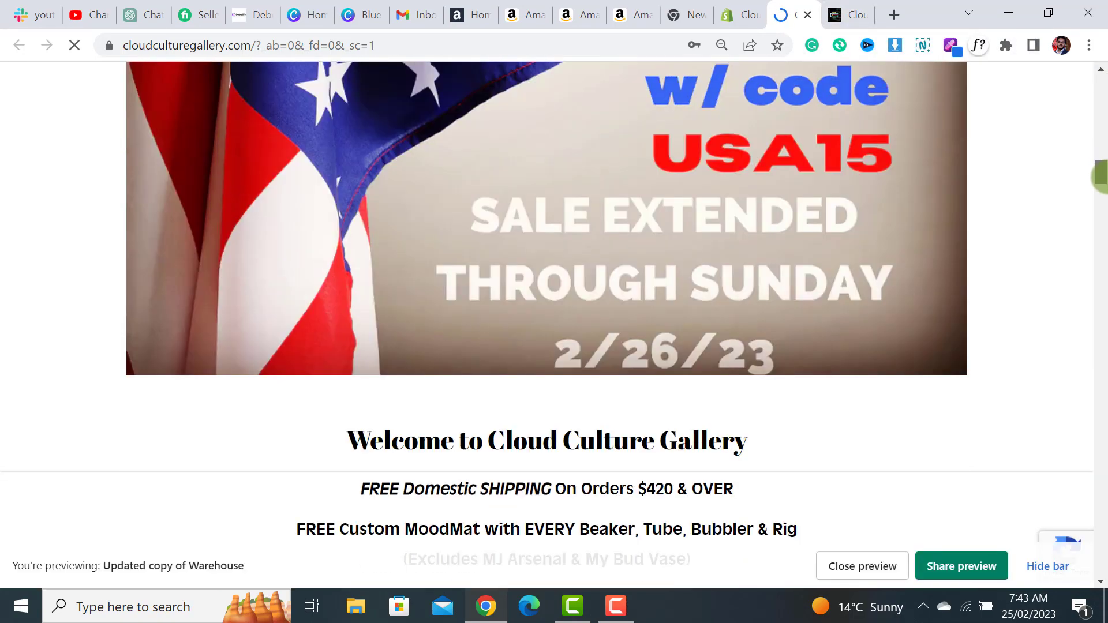
scroll(down, 3)
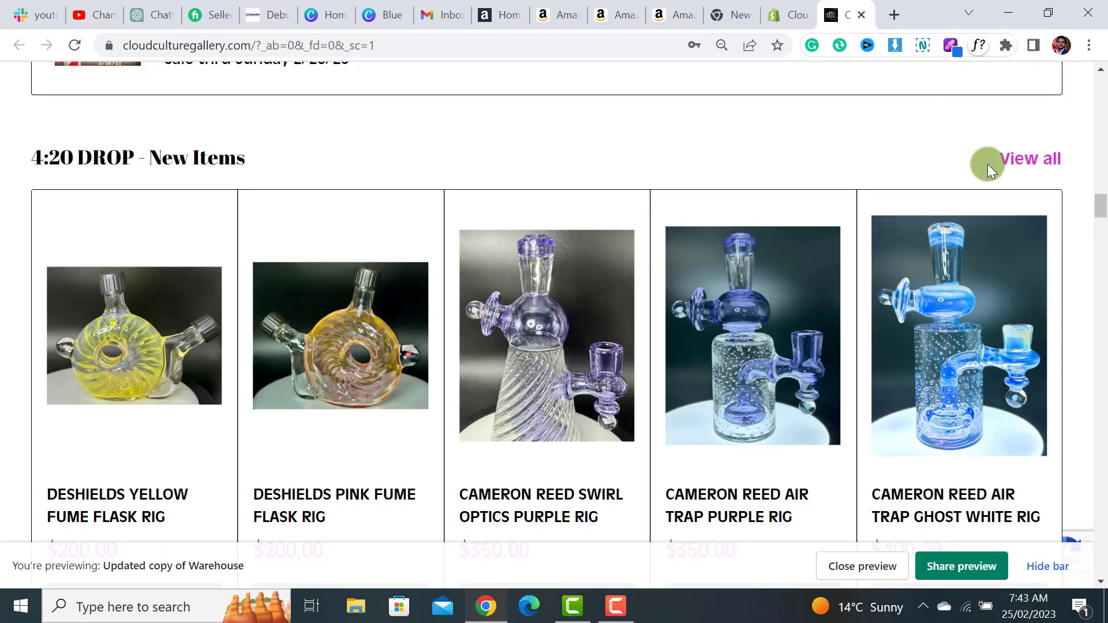
scroll(up, 3)
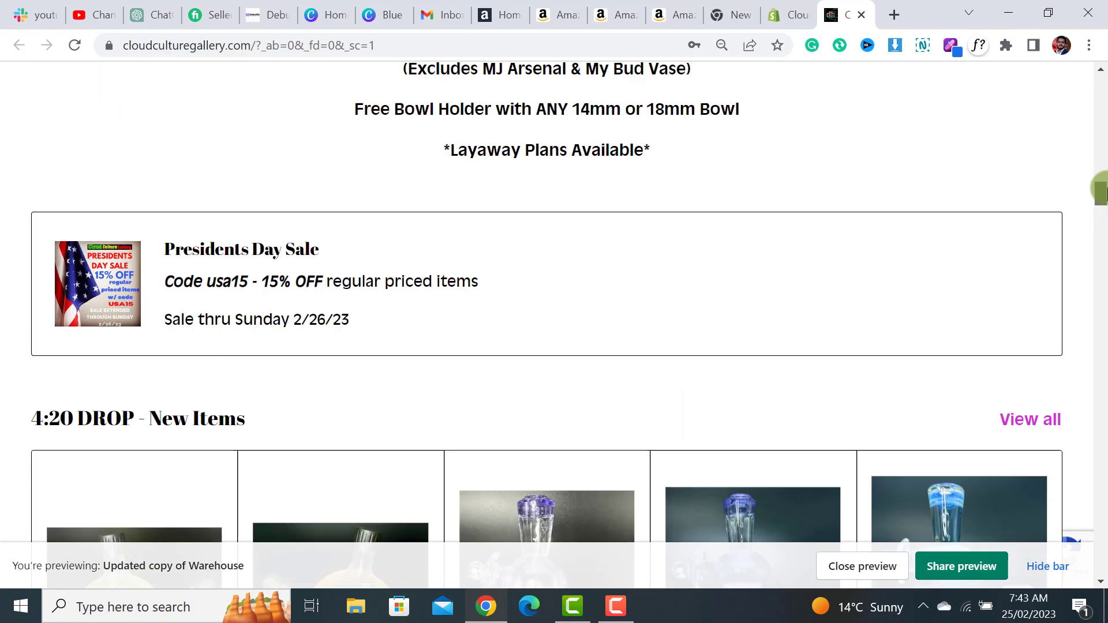
scroll(up, 3)
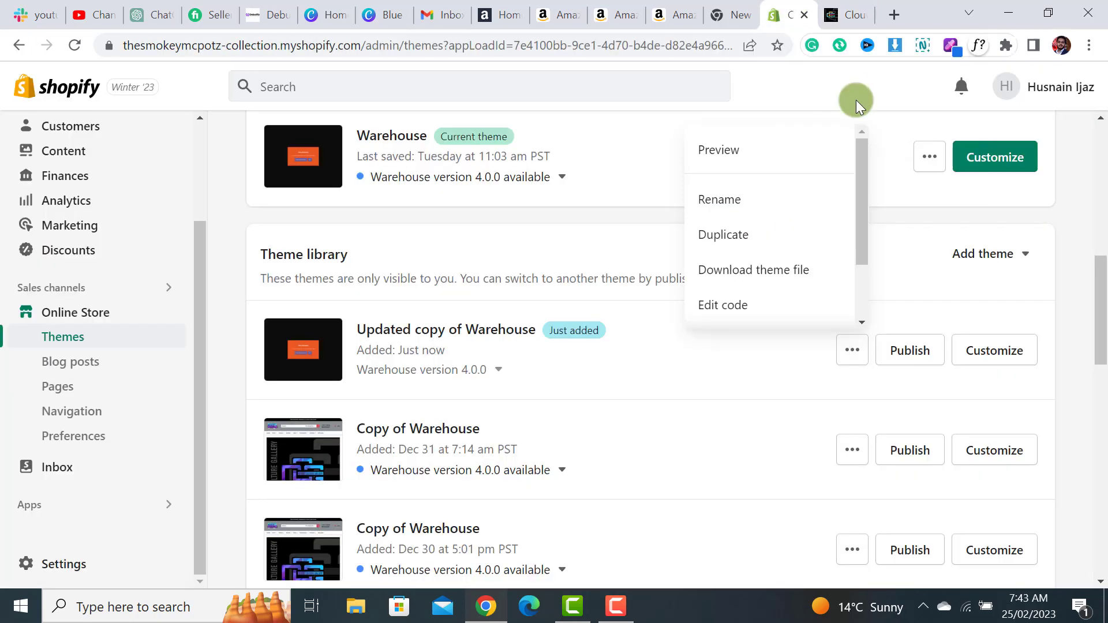
Publish 'Updated copy of Warehouse' as the live theme, confirming in the dialog.
click(959, 213)
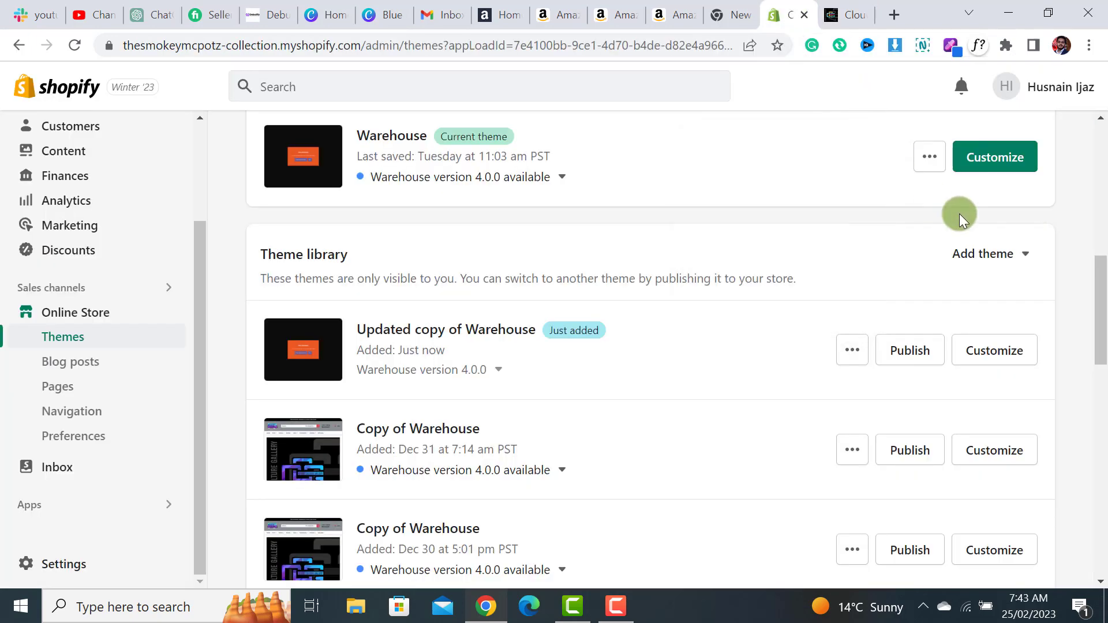
mouse_move(872, 252)
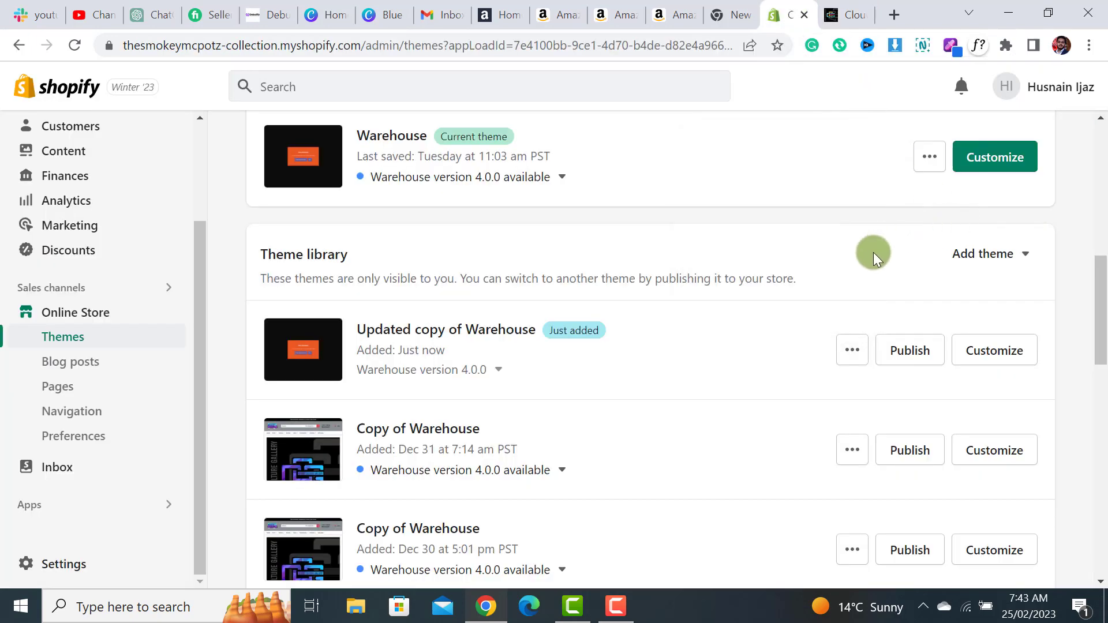
mouse_move(851, 350)
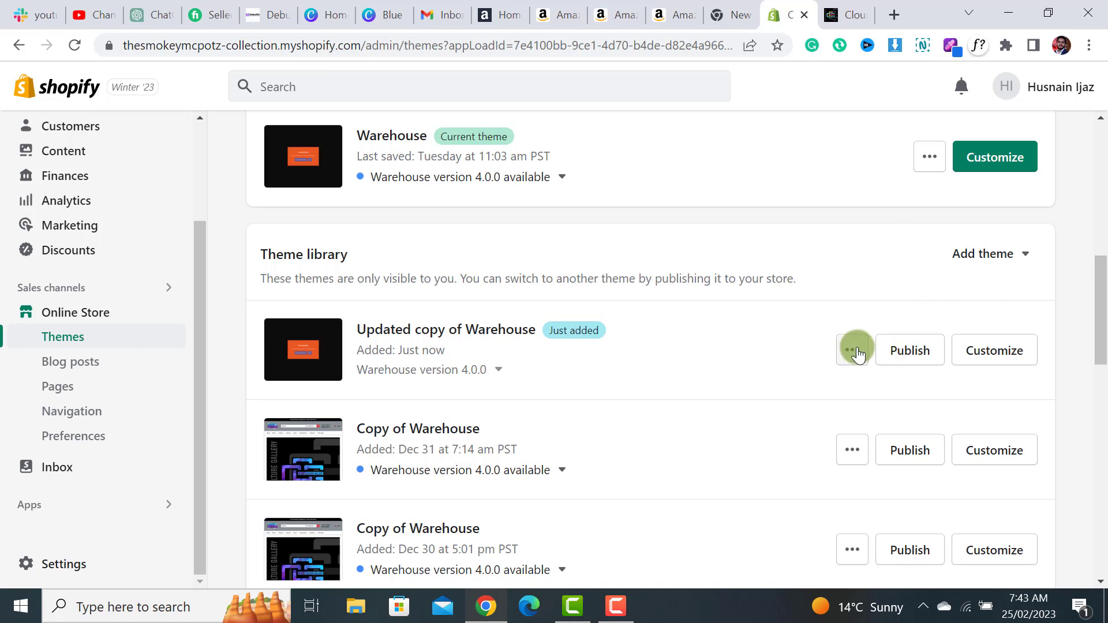
click(851, 350)
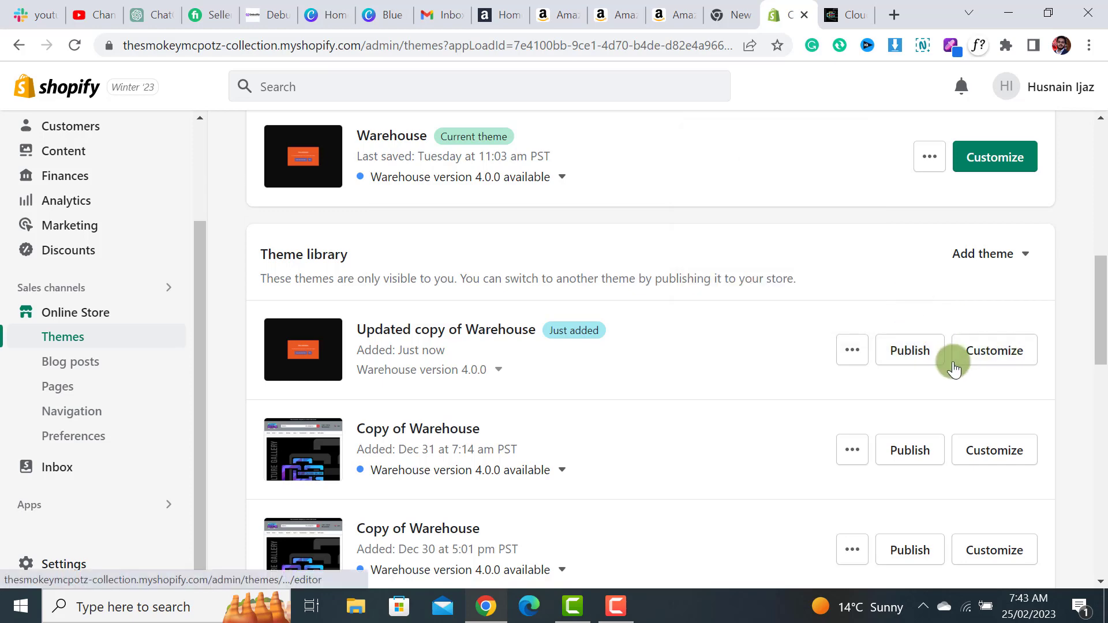
click(909, 351)
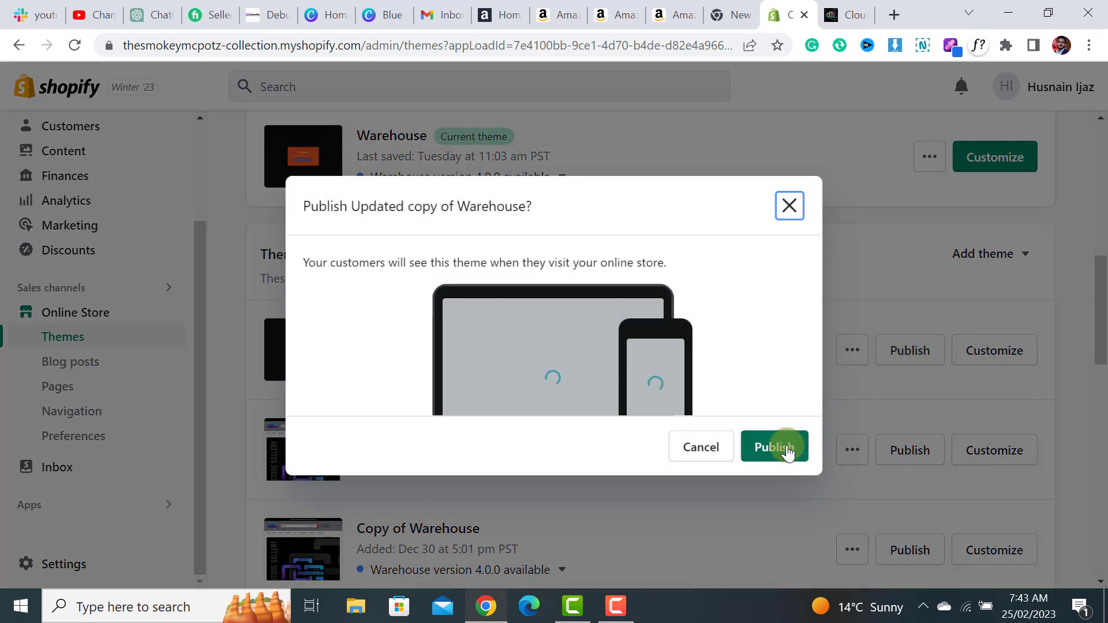
click(774, 446)
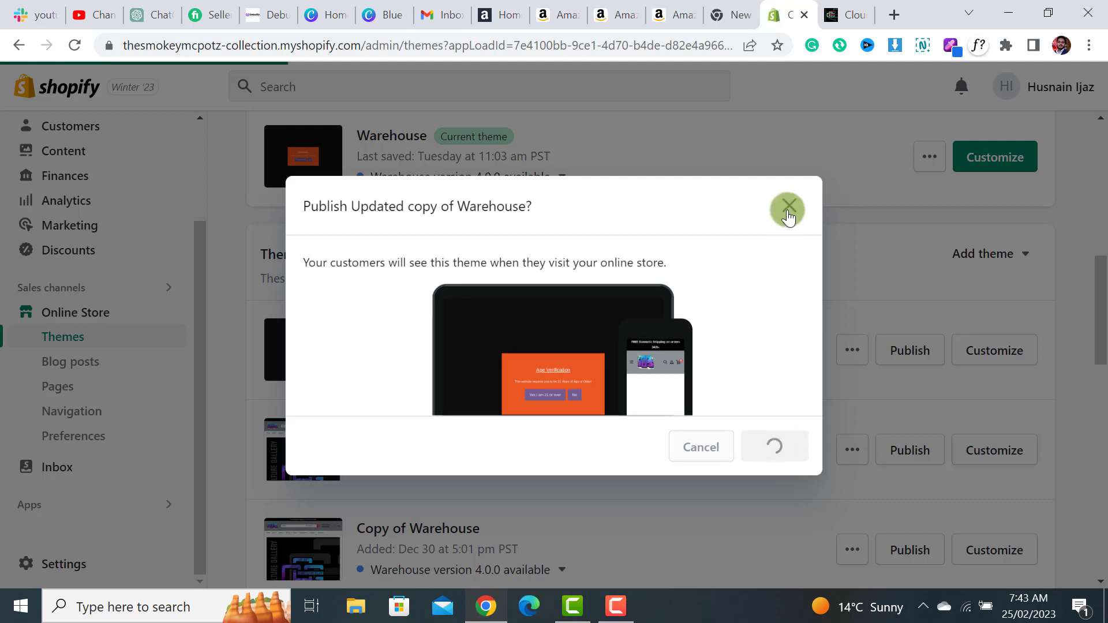
click(774, 446)
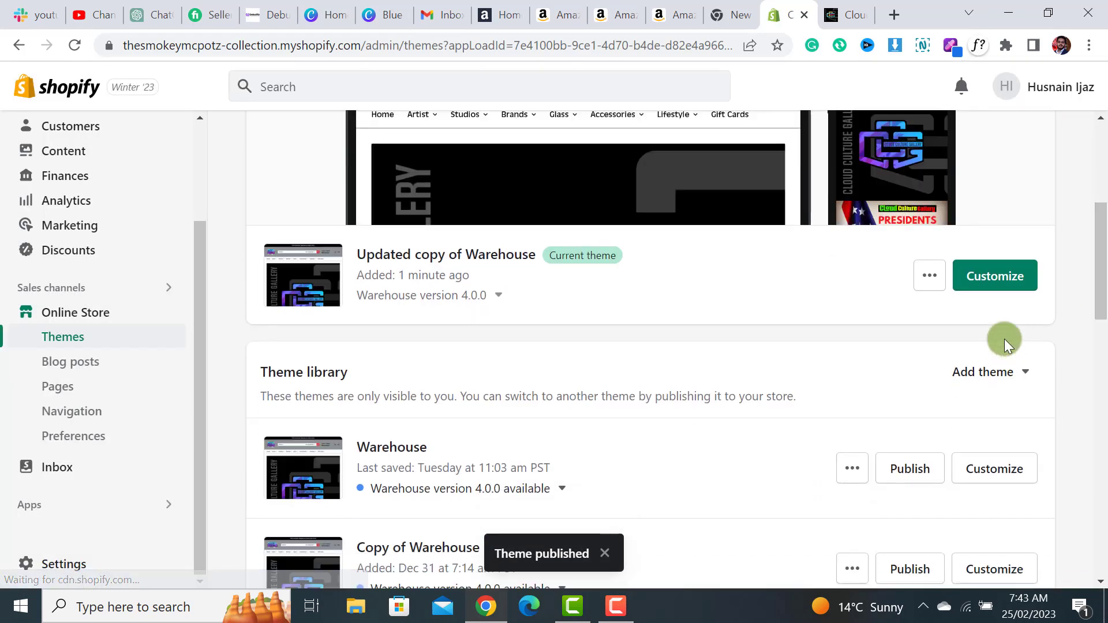
Verify Pandectes Core is the only active app embed in the editor, then exit.
click(994, 276)
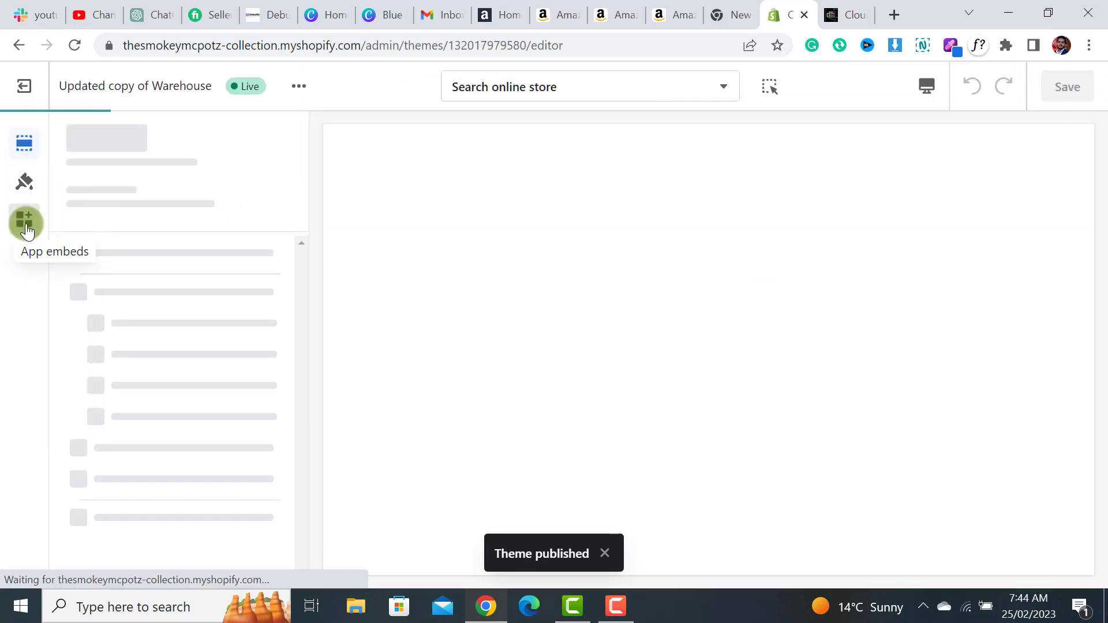
click(24, 220)
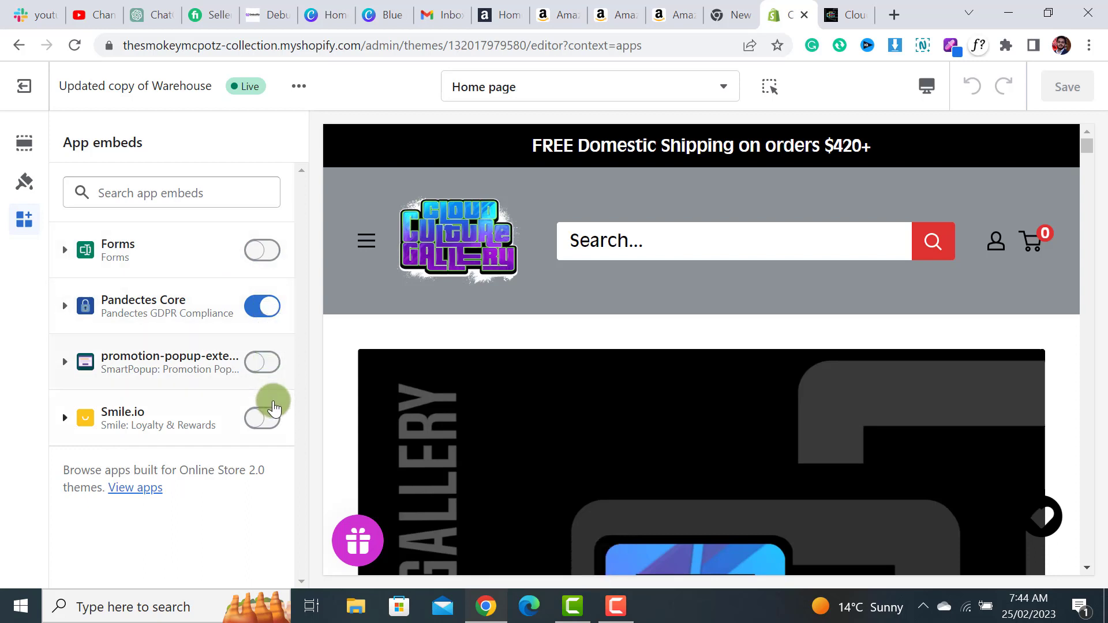
click(262, 306)
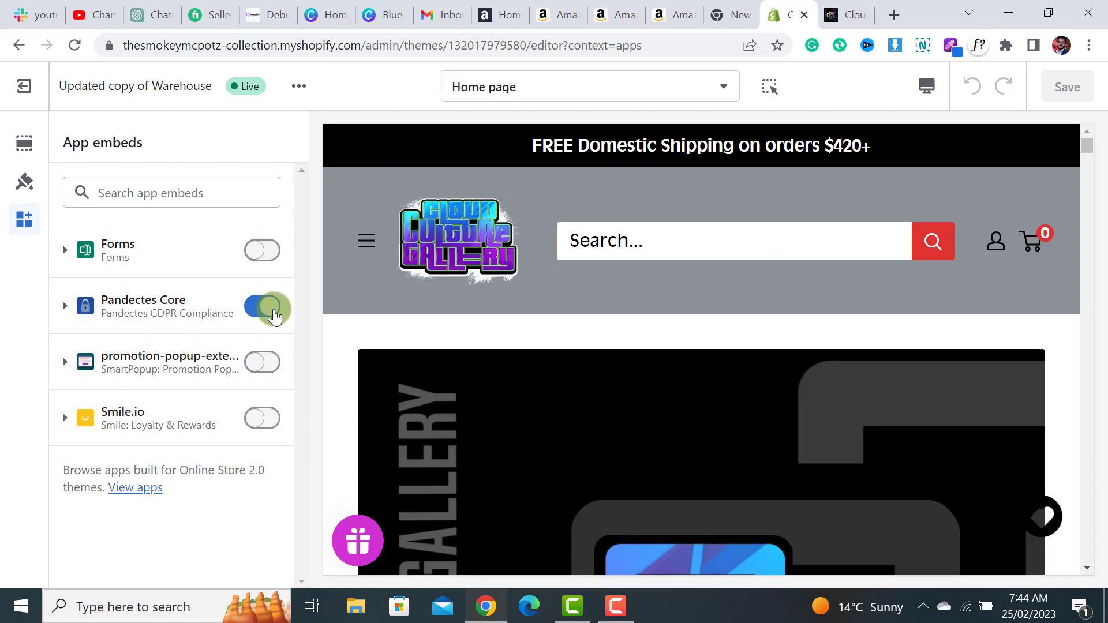
click(262, 305)
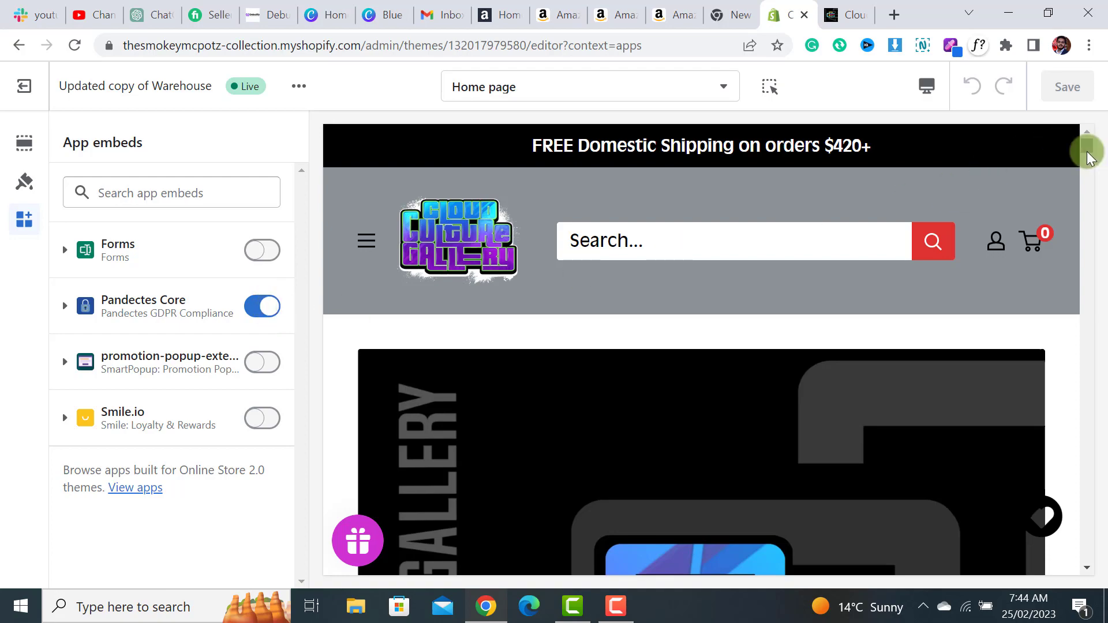
scroll(down, 3)
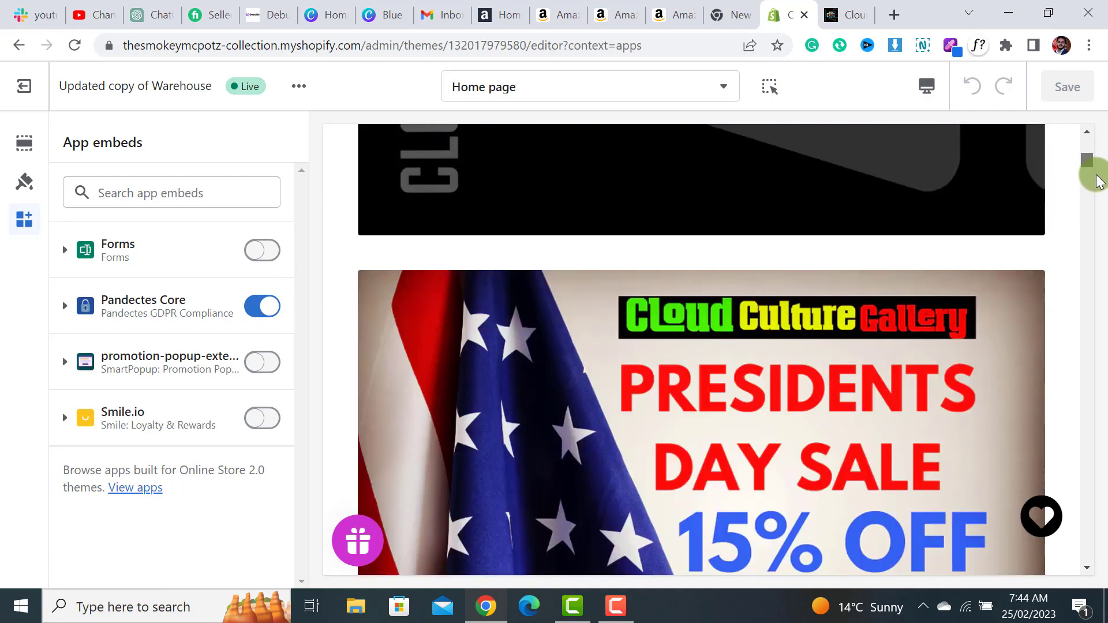
scroll(down, 3)
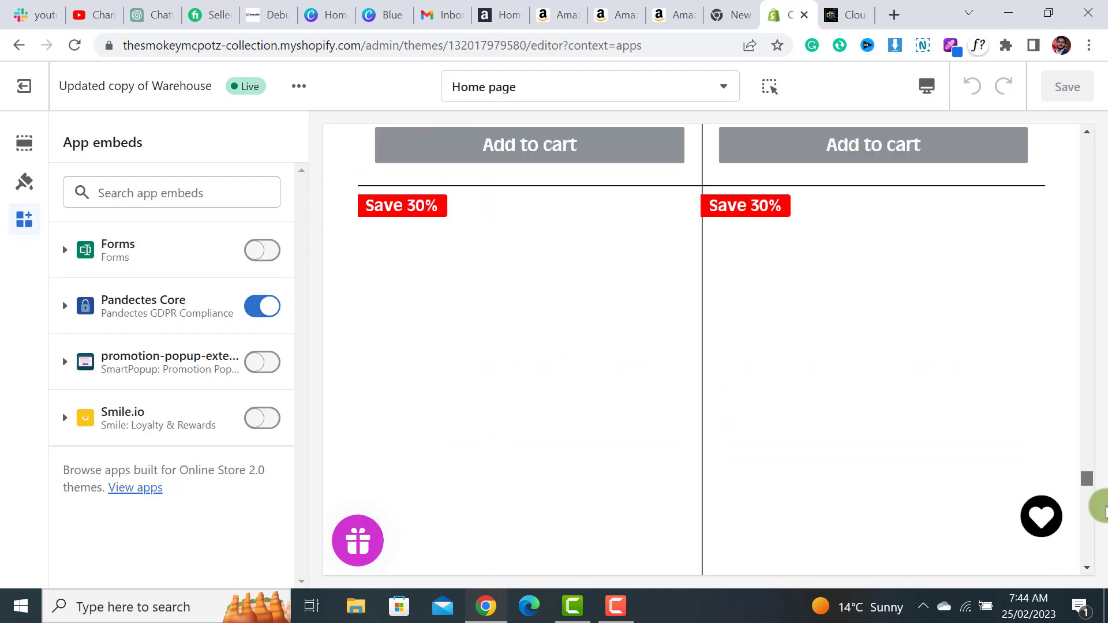
scroll(down, 3)
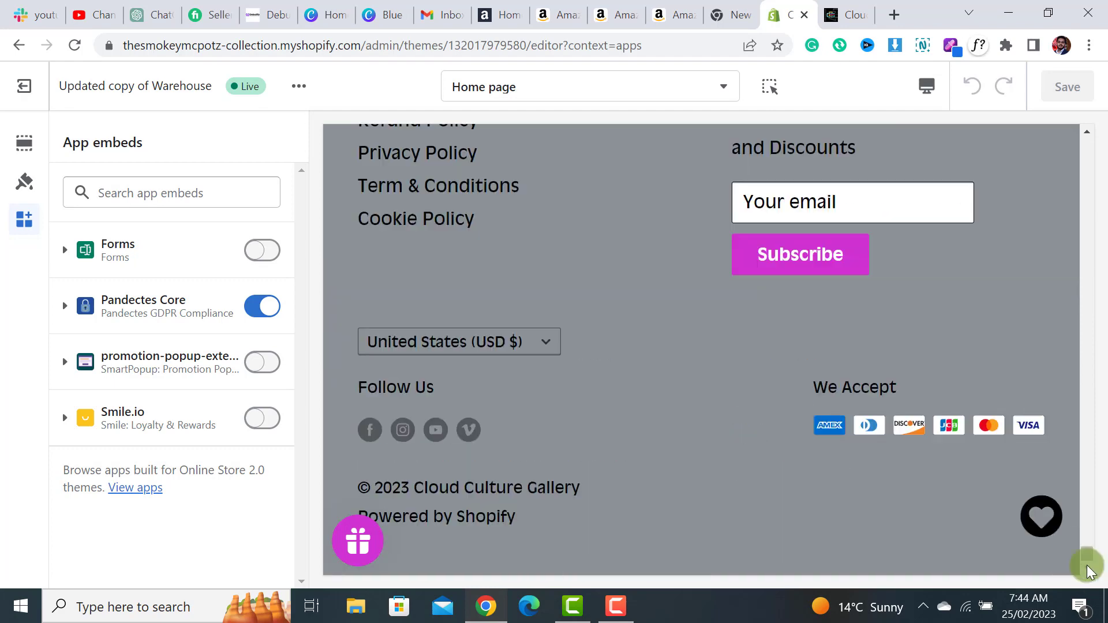
mouse_move(23, 85)
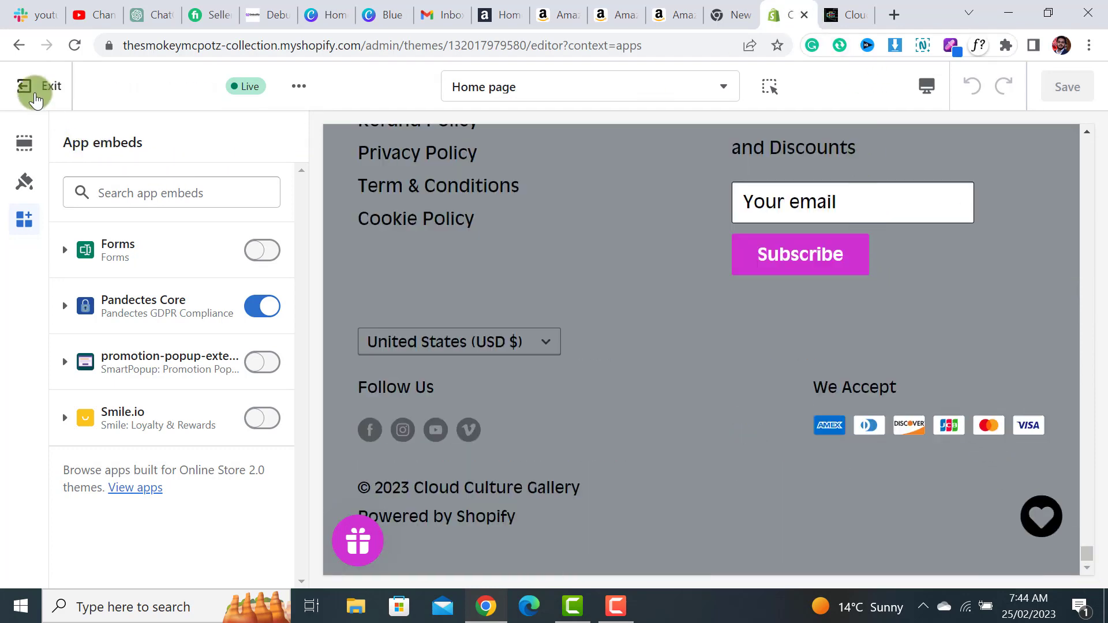
click(38, 86)
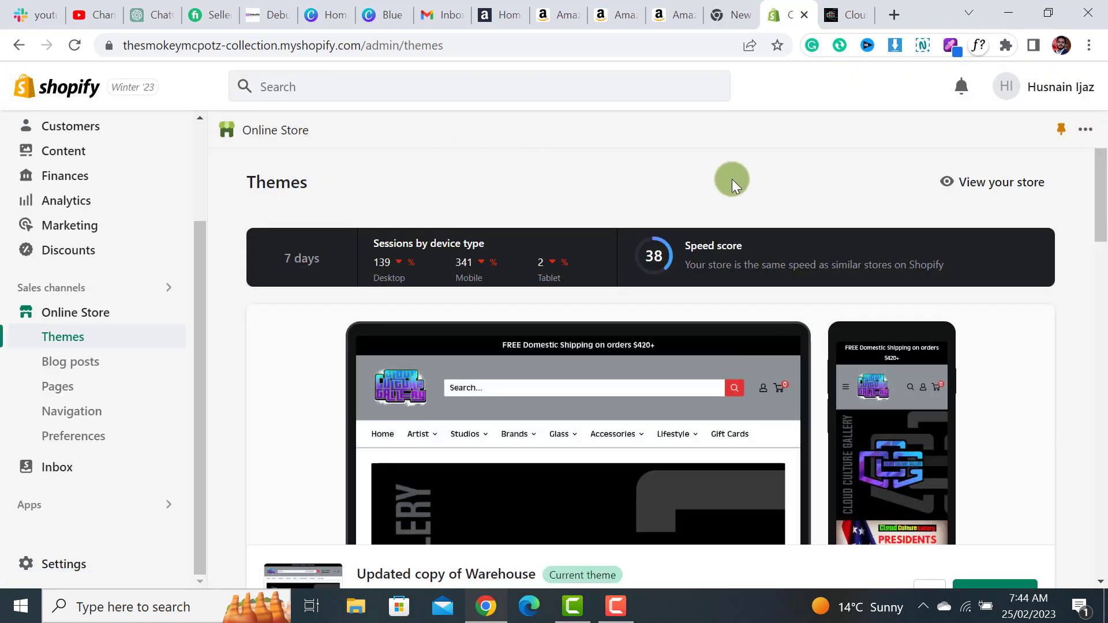